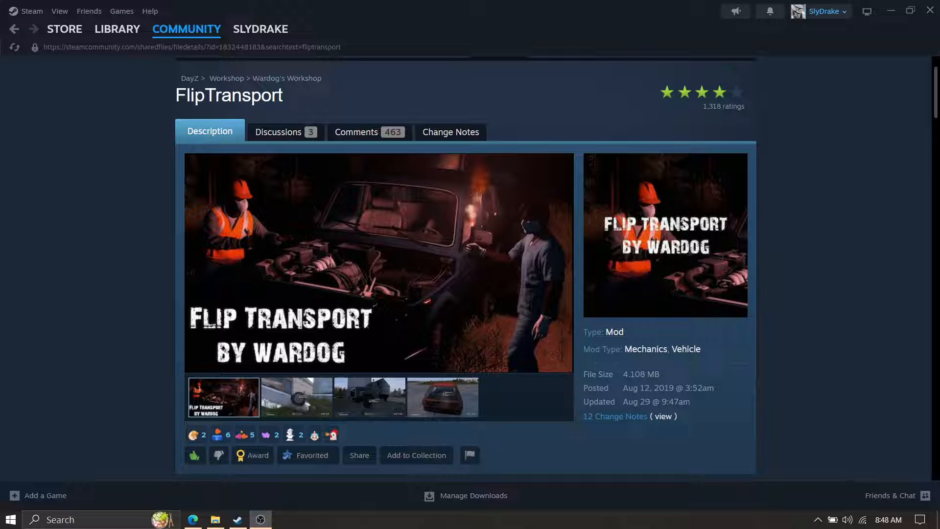
Step: Operate the row of controls along the bottom of the server overview repeatedly
click(296, 398)
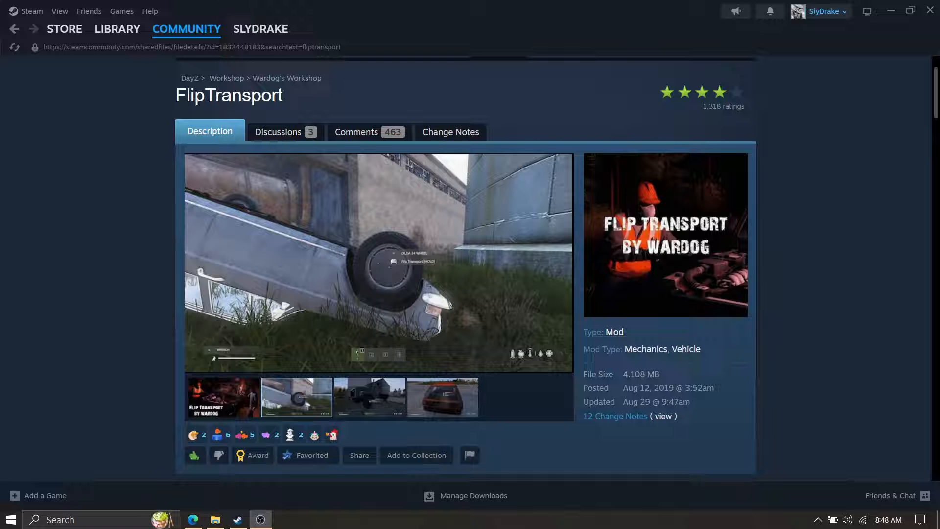
click(369, 397)
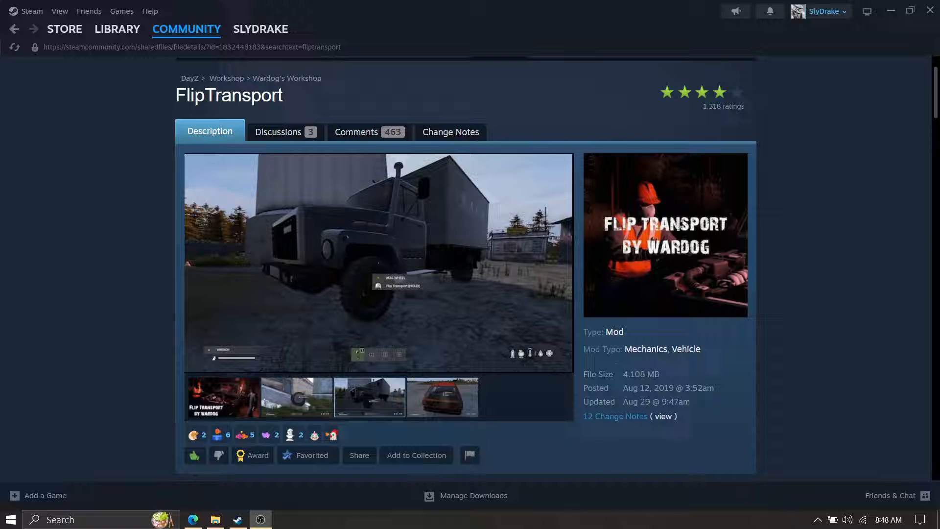
click(441, 398)
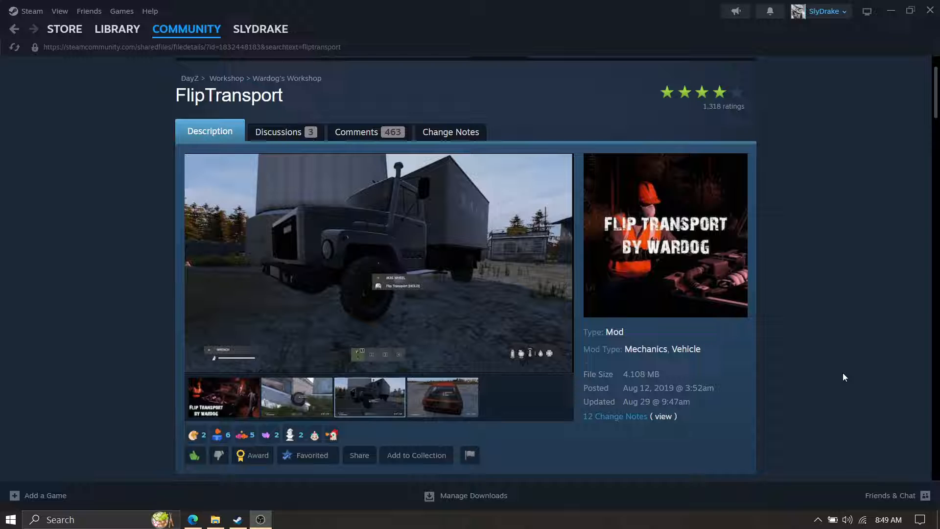
click(443, 397)
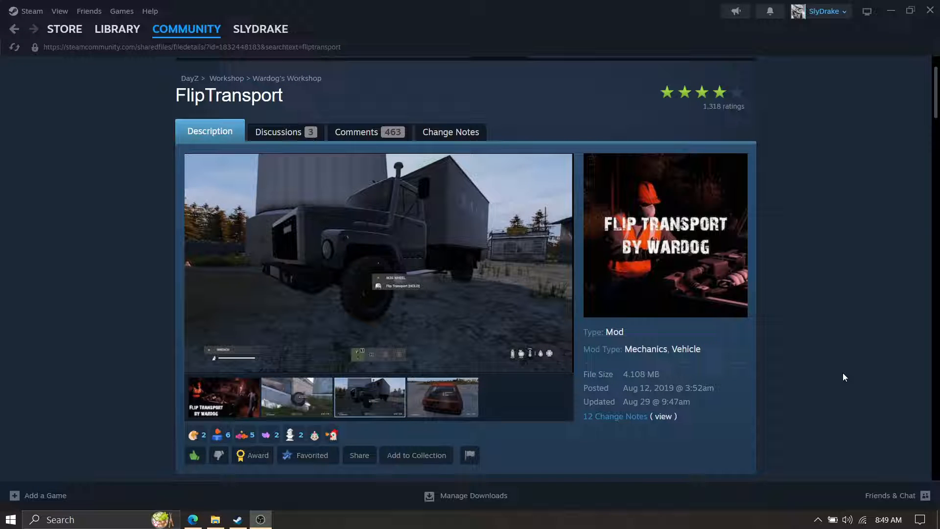
click(442, 398)
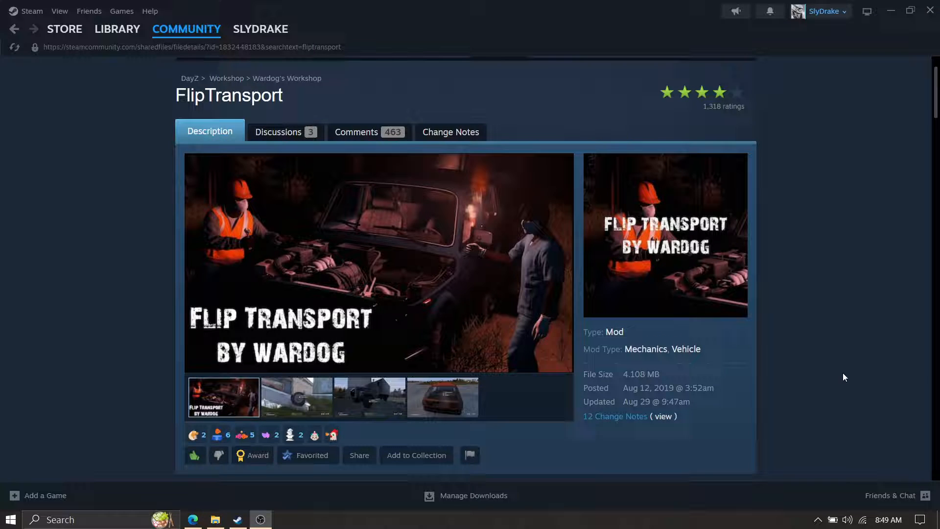
click(296, 397)
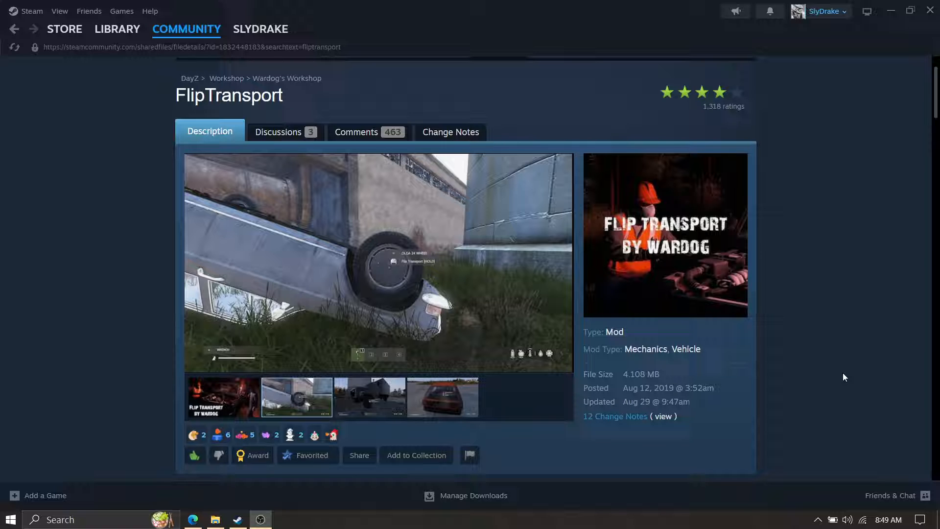
click(370, 397)
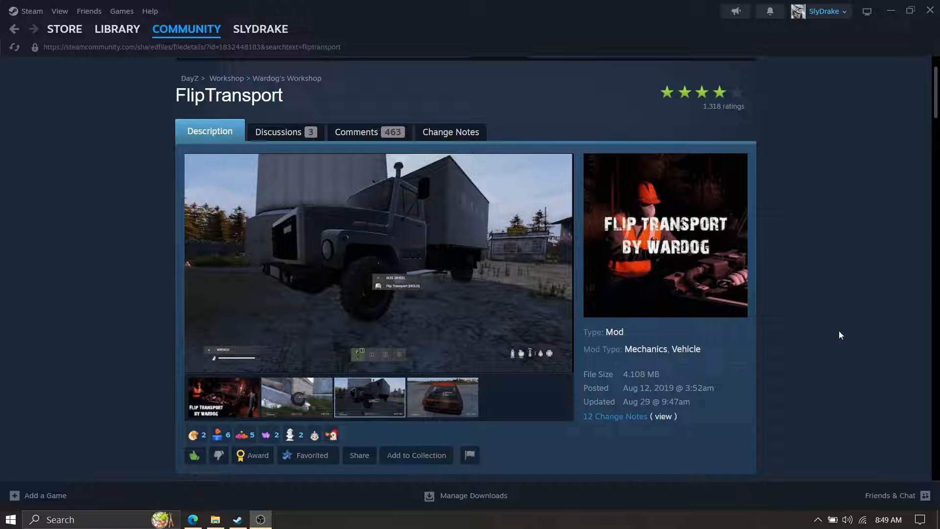
click(442, 397)
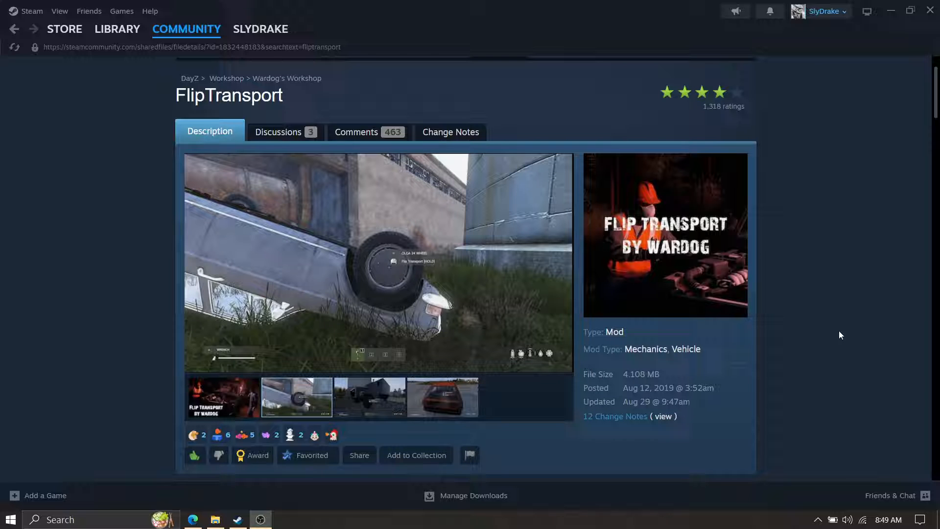
click(370, 397)
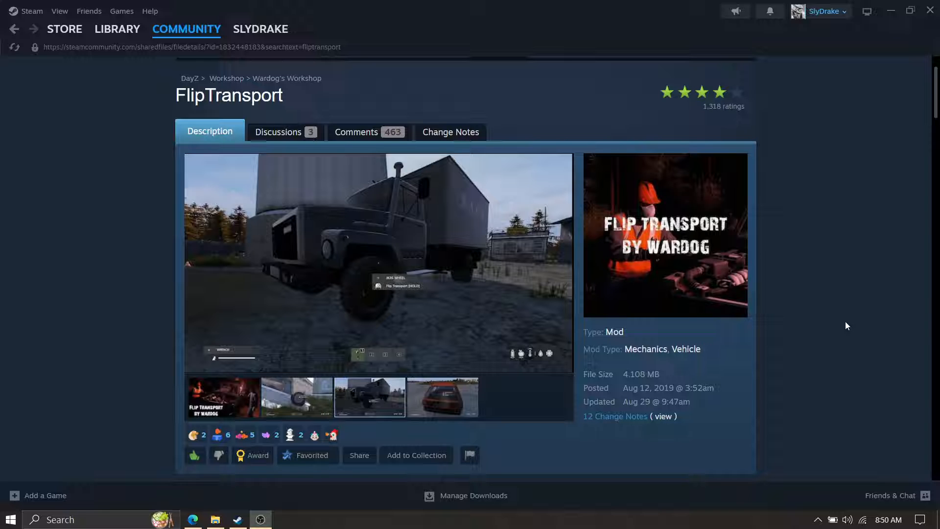
click(442, 397)
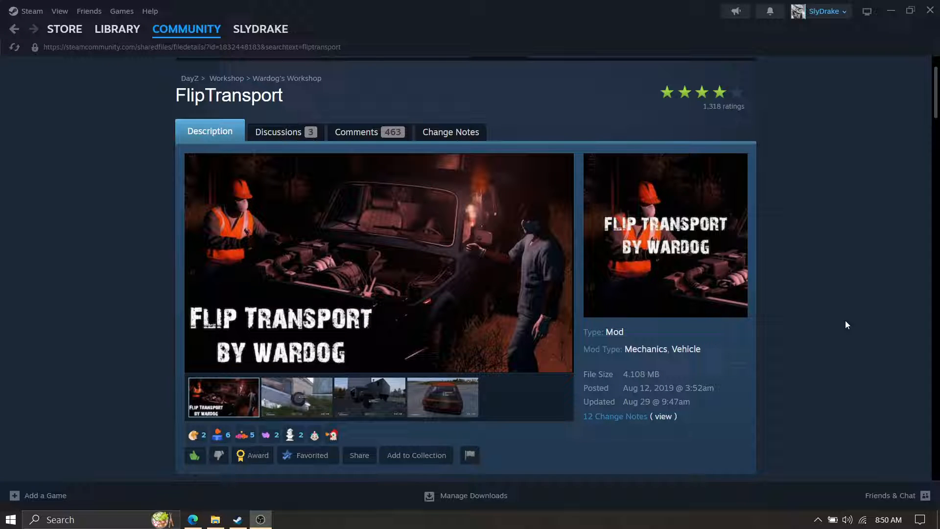
mouse_move(487, 252)
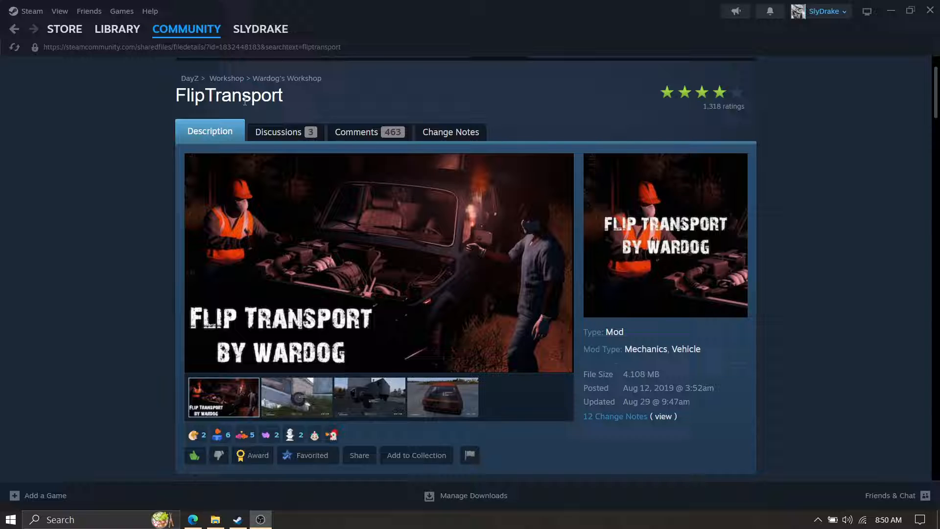
mouse_move(336, 125)
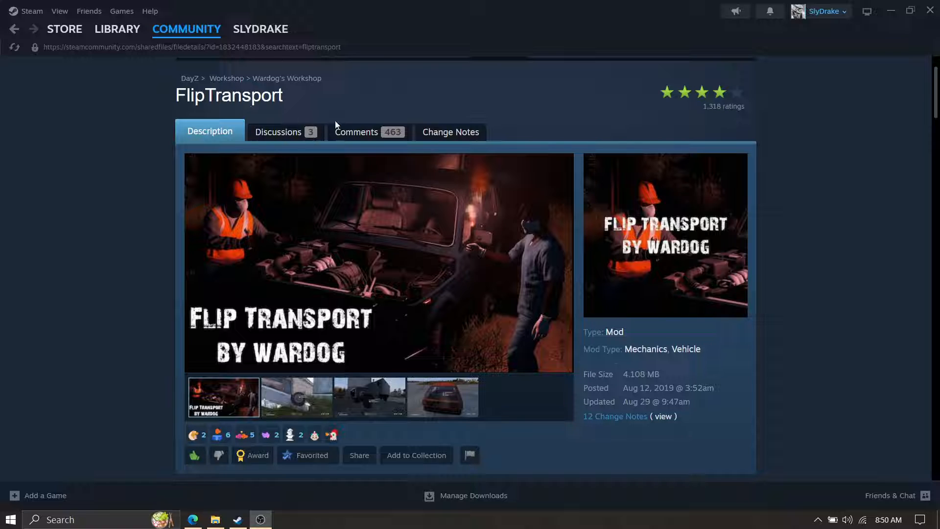
Step: Open the server's Steam Workshop mod browser and enter FlipTransport as the search
double_click(206, 94)
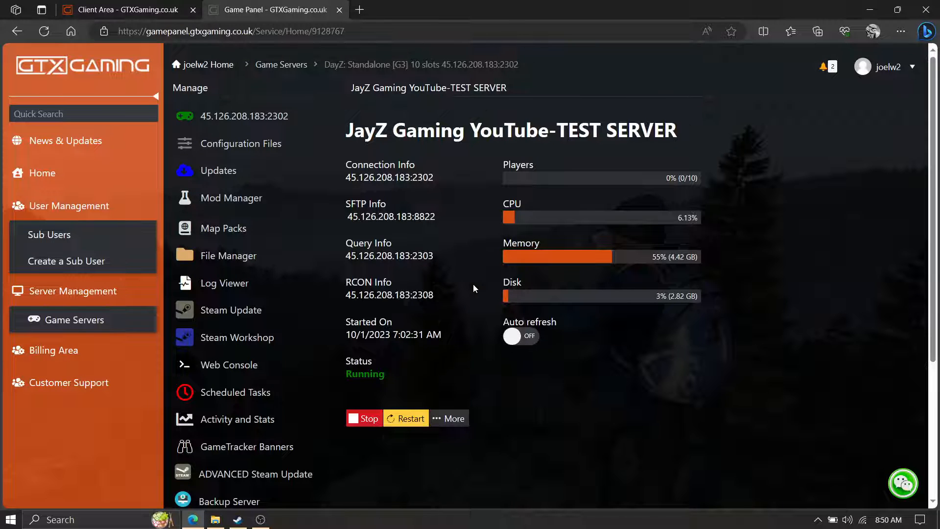
mouse_move(452, 184)
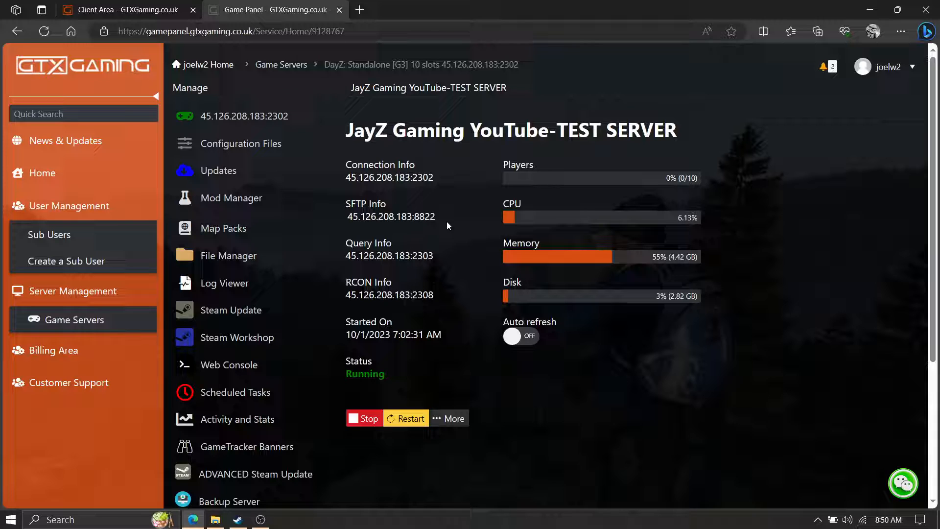
mouse_move(433, 240)
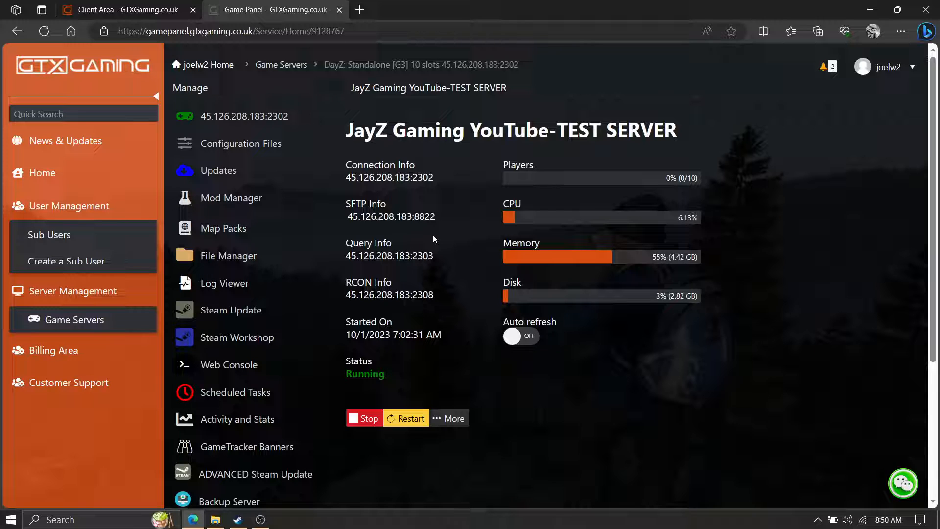
mouse_move(391, 217)
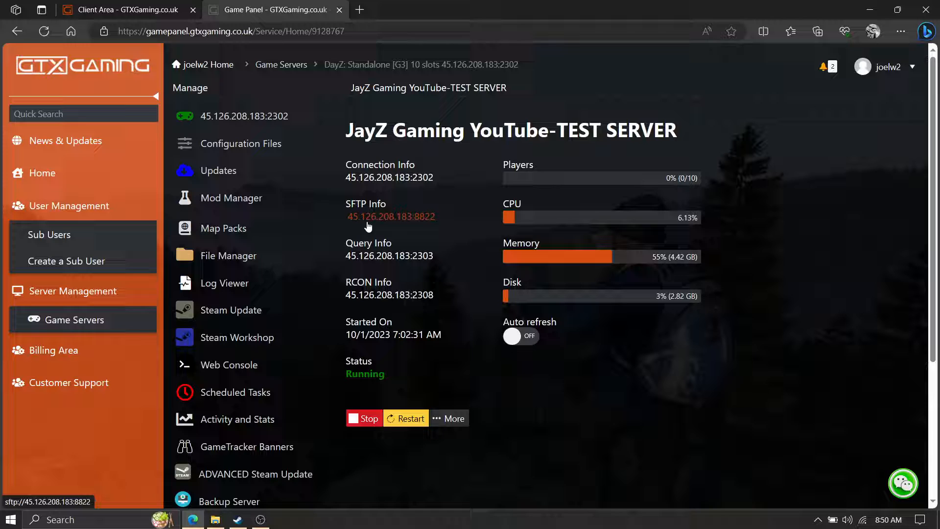
mouse_move(237, 337)
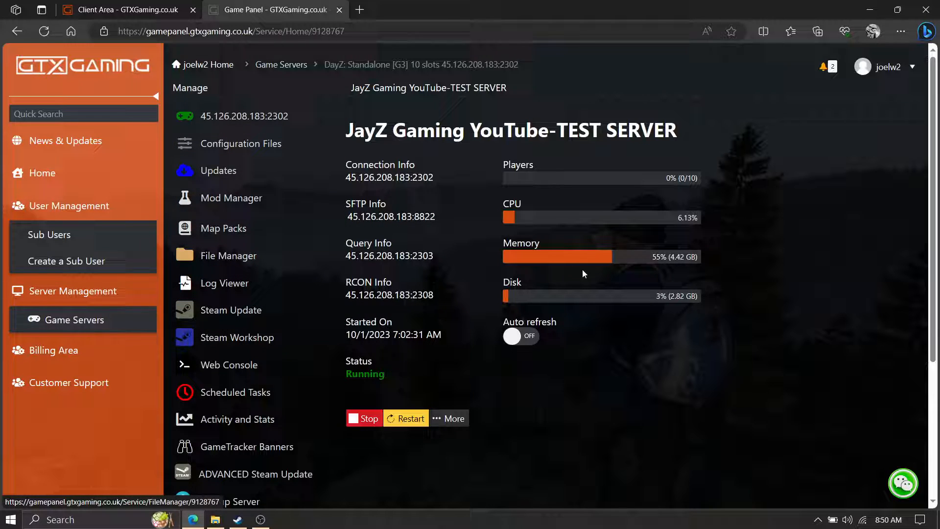
click(229, 365)
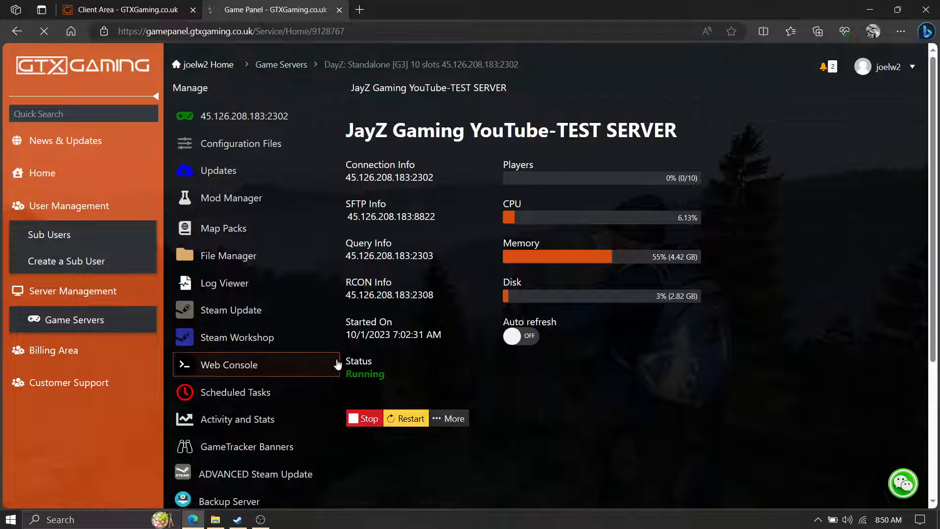
click(237, 337)
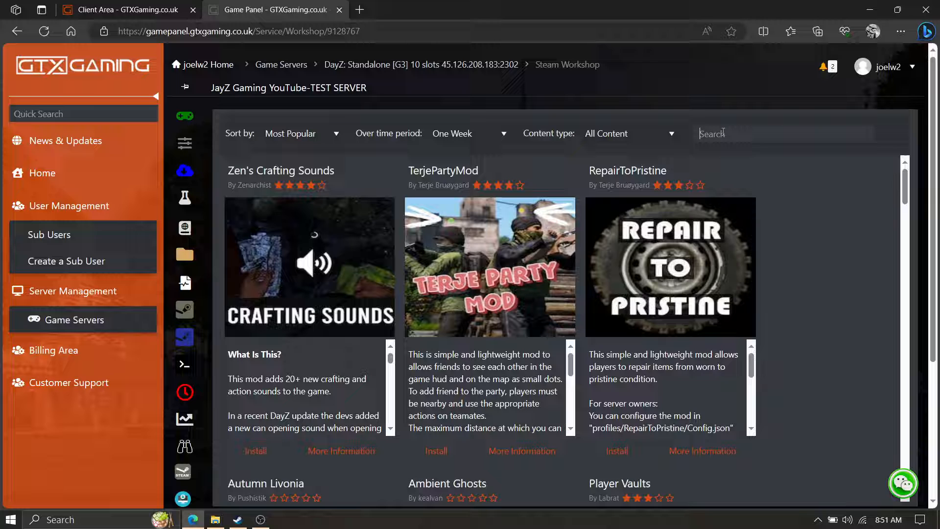
text(FlipTransport)
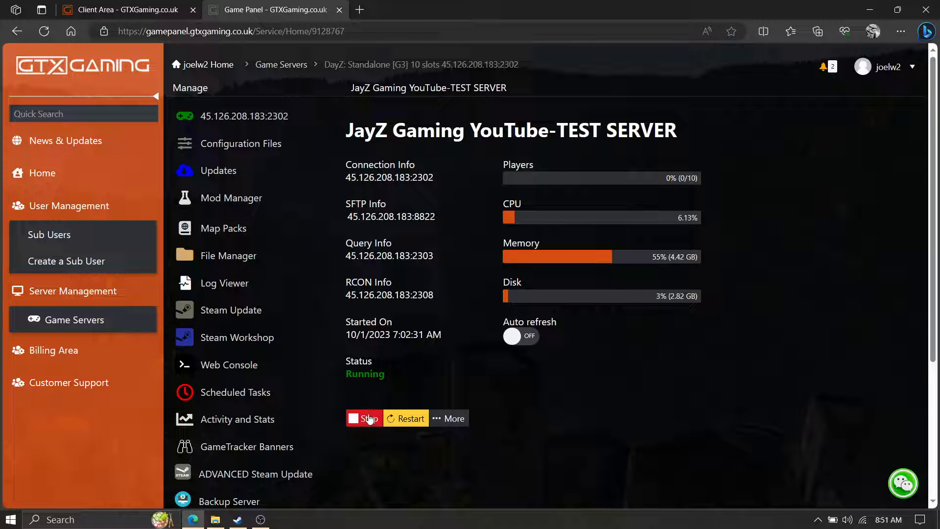
Step: Stop the JayZ Gaming test server and return to the Workshop mod browser
click(364, 418)
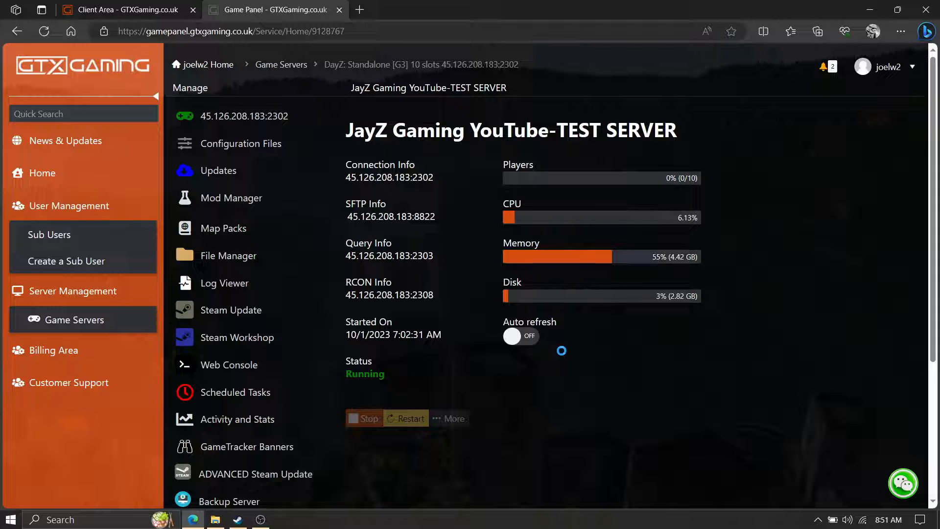
click(364, 418)
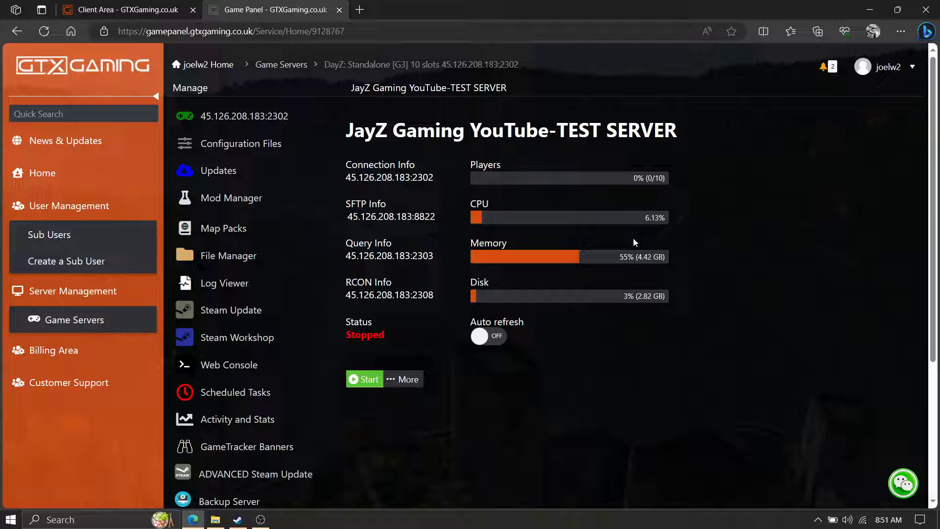
click(238, 337)
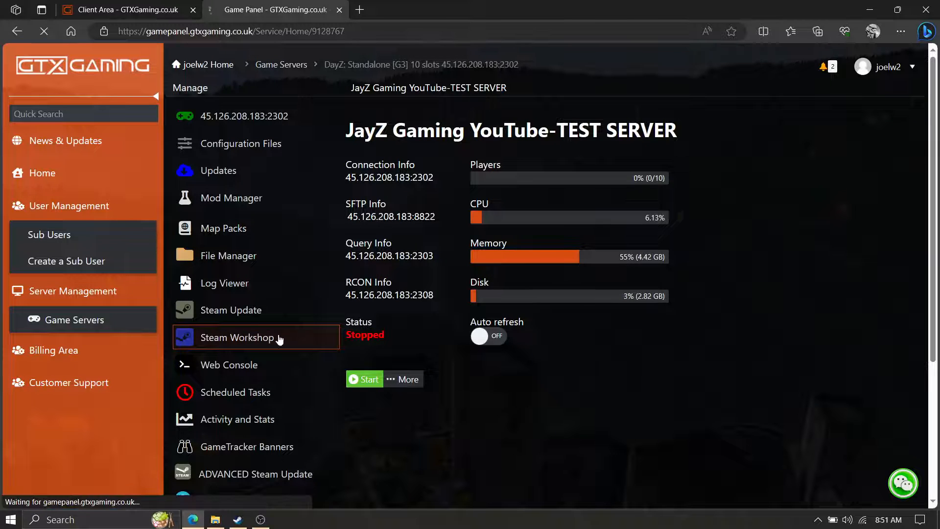
Step: Search the Steam Workshop for FlipTransport and open its Install dialog
click(237, 337)
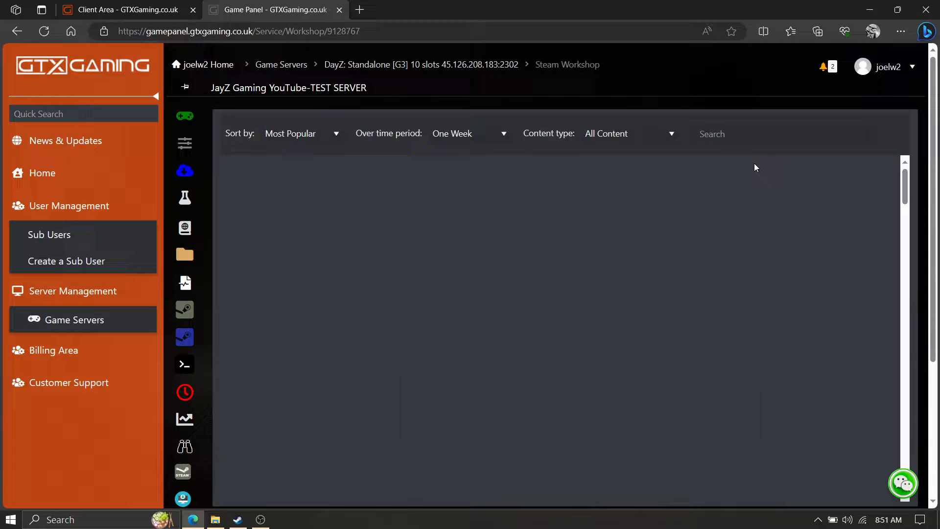
right_click(712, 134)
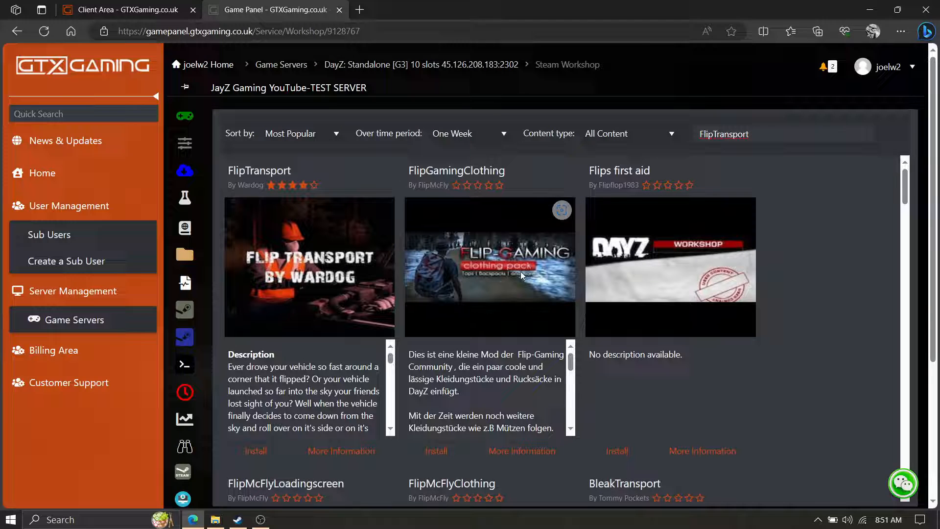
mouse_move(275, 240)
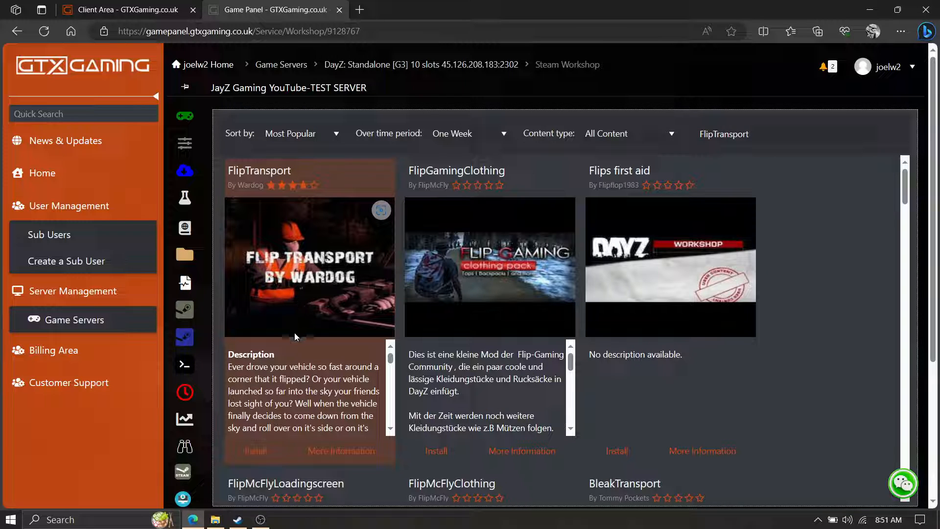
mouse_move(324, 227)
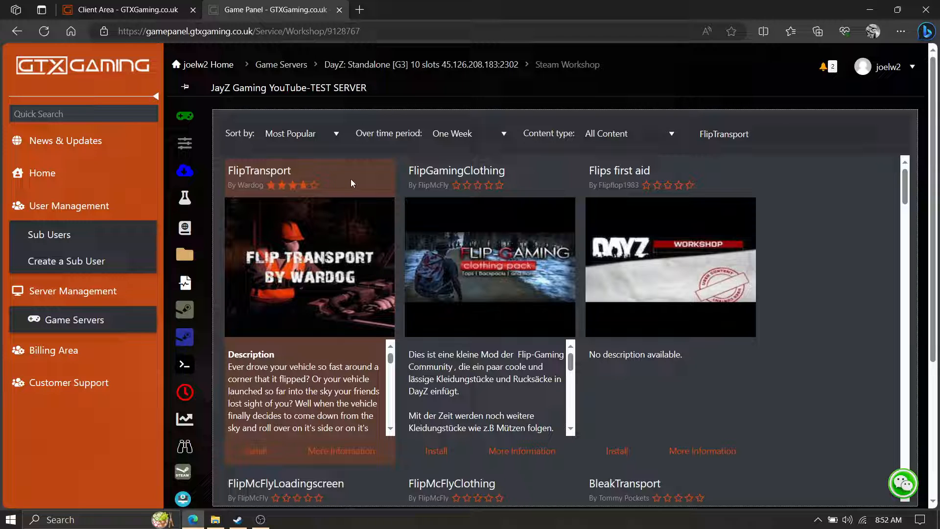
mouse_move(511, 185)
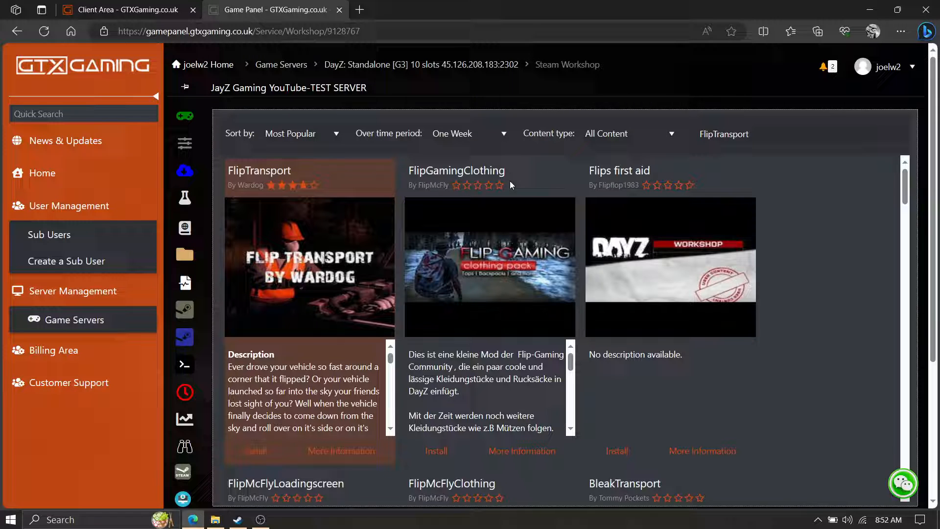
mouse_move(338, 179)
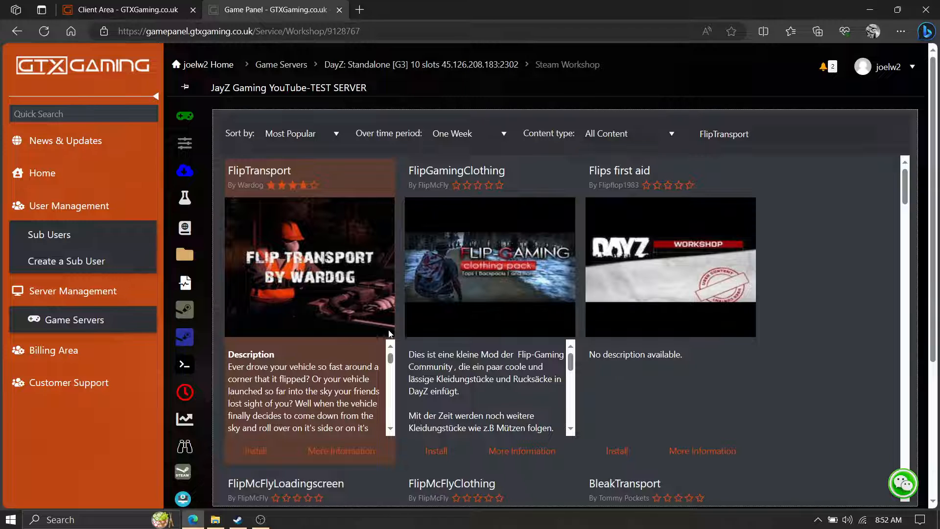
mouse_move(254, 451)
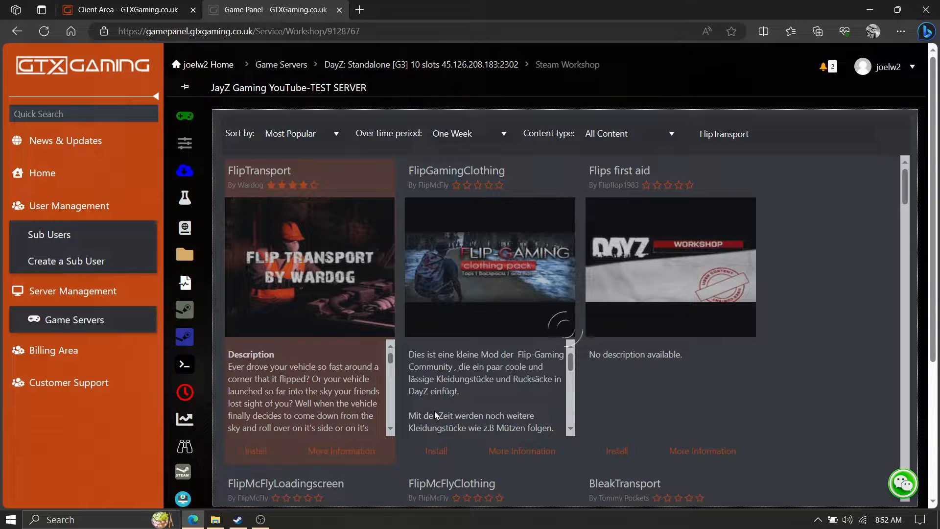
click(254, 451)
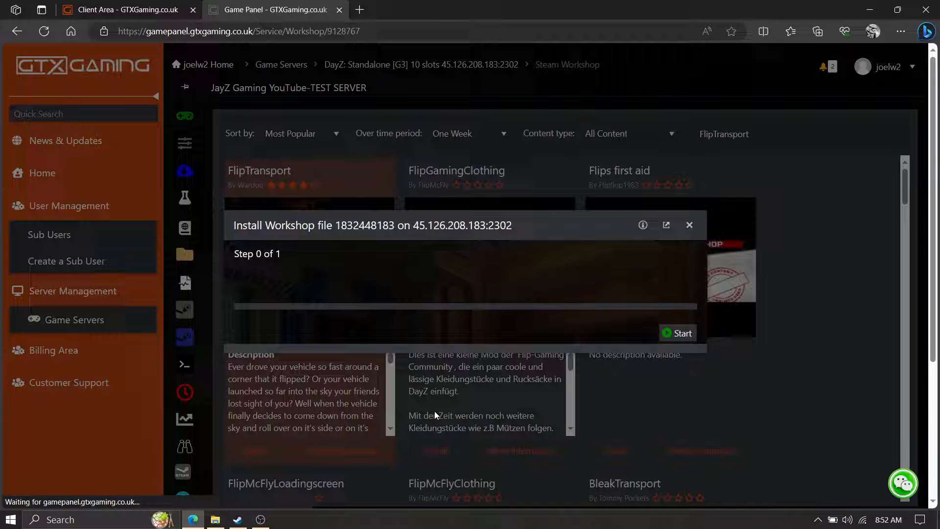
Step: Start the FlipTransport installation from the Install Workshop file dialog
click(678, 333)
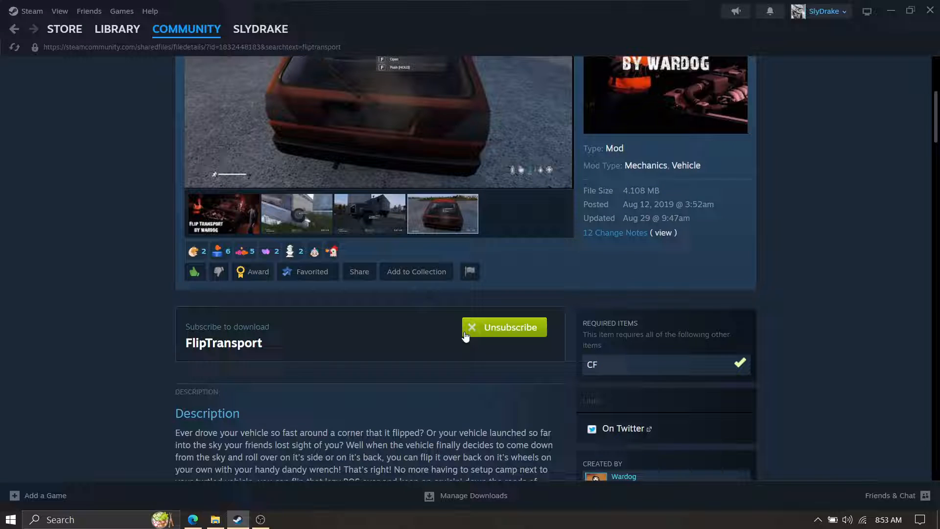
click(510, 327)
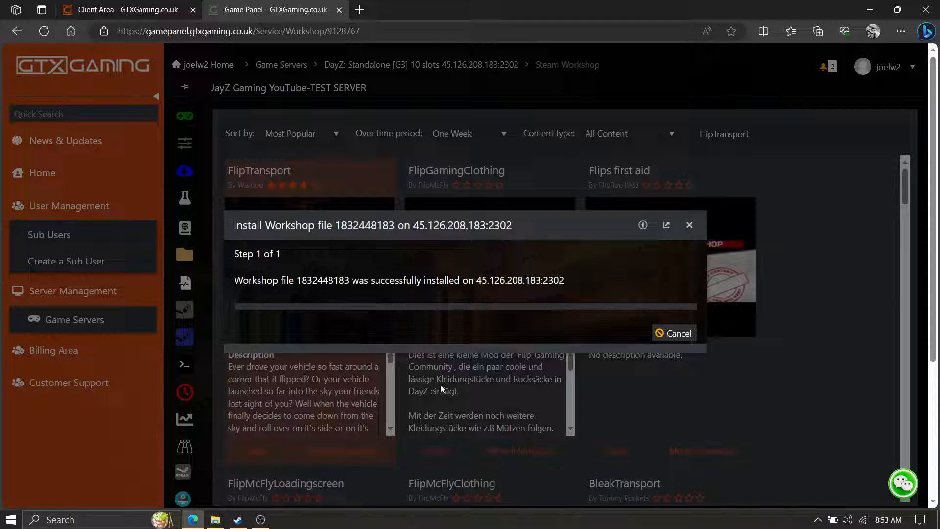
mouse_move(662, 382)
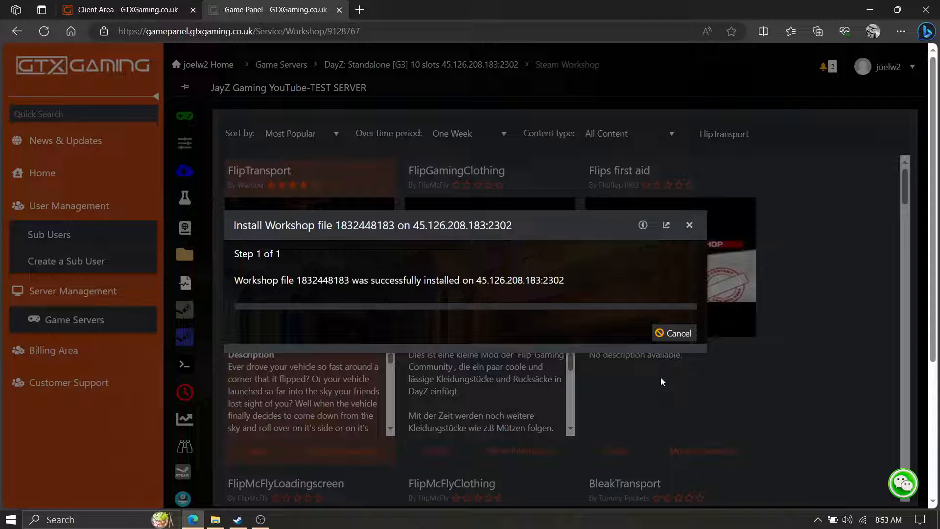
mouse_move(748, 374)
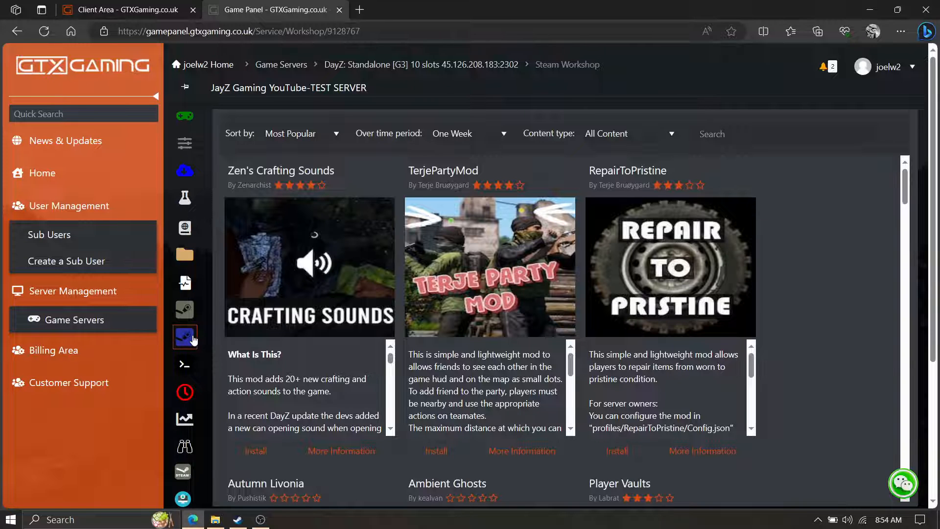
Step: Reload the Workshop listing, filter to Installed Content, and scroll down to FlipTransport
click(185, 337)
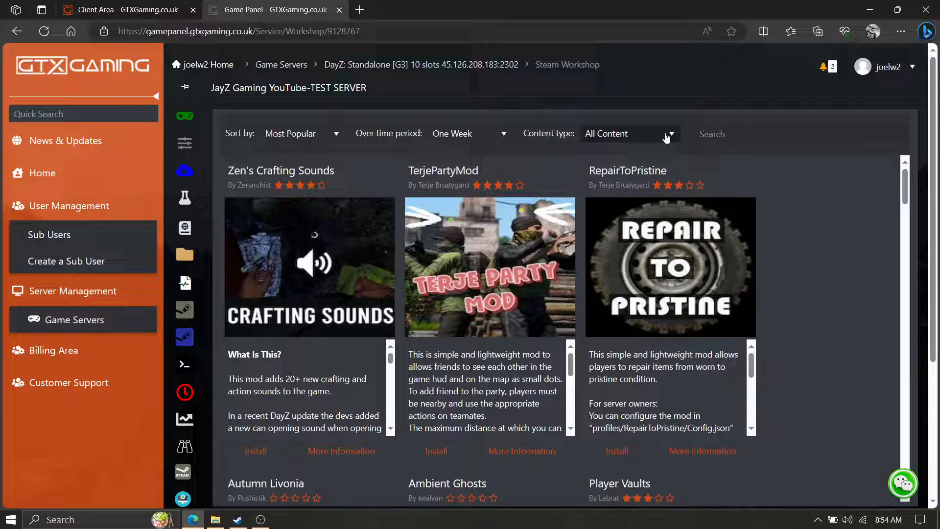
click(627, 133)
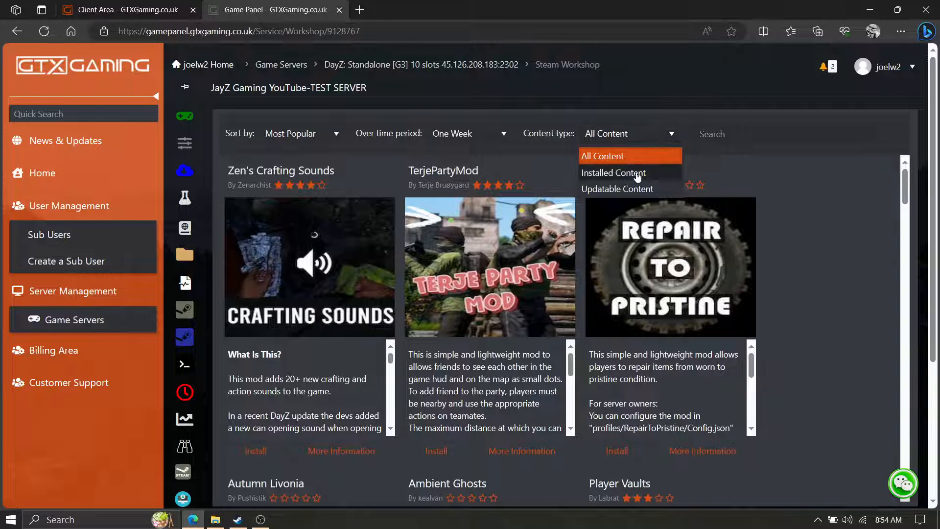
click(612, 173)
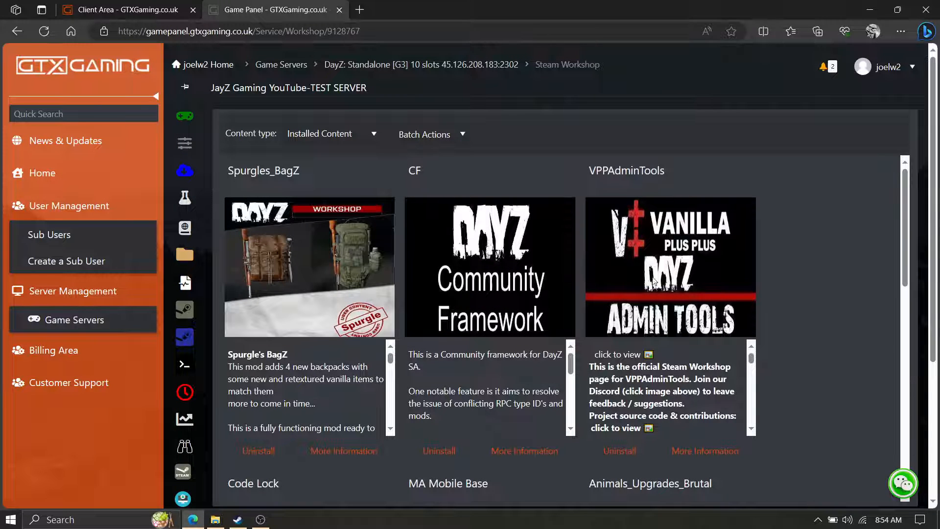
scroll(down, 3)
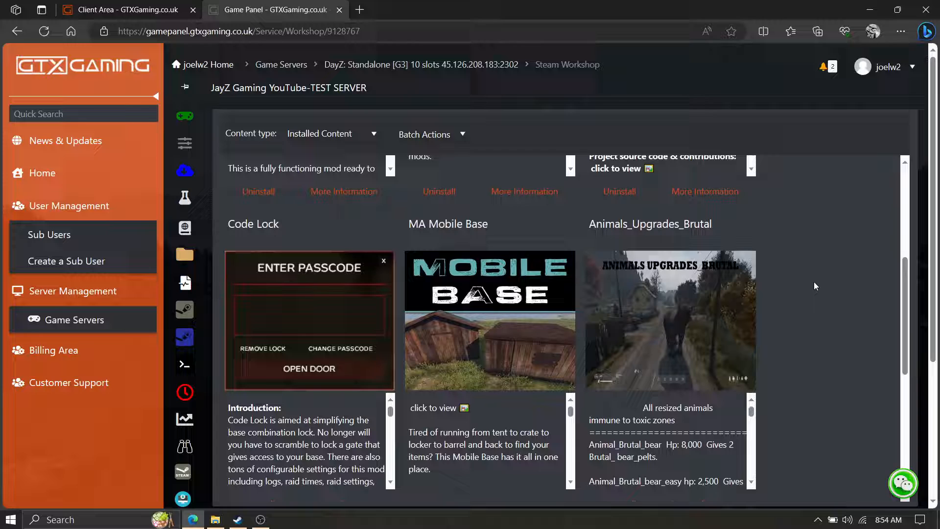
scroll(down, 3)
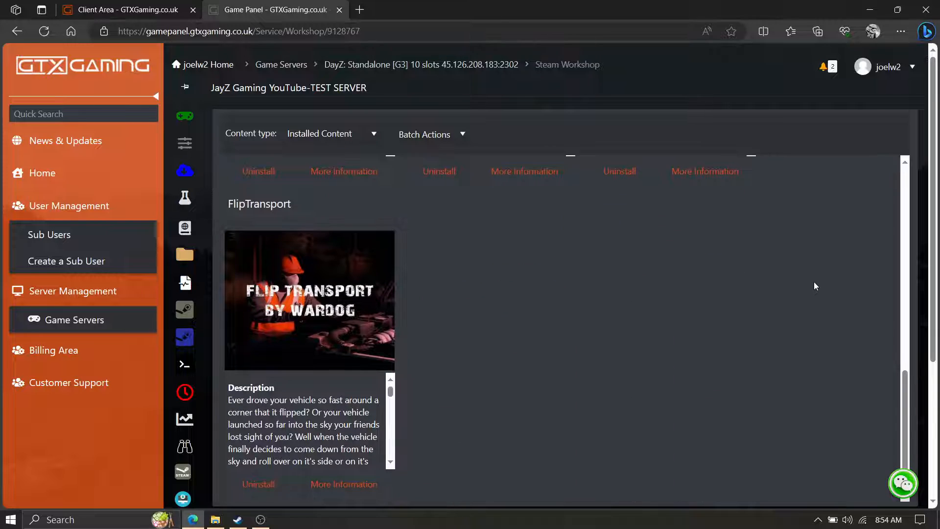
scroll(down, 3)
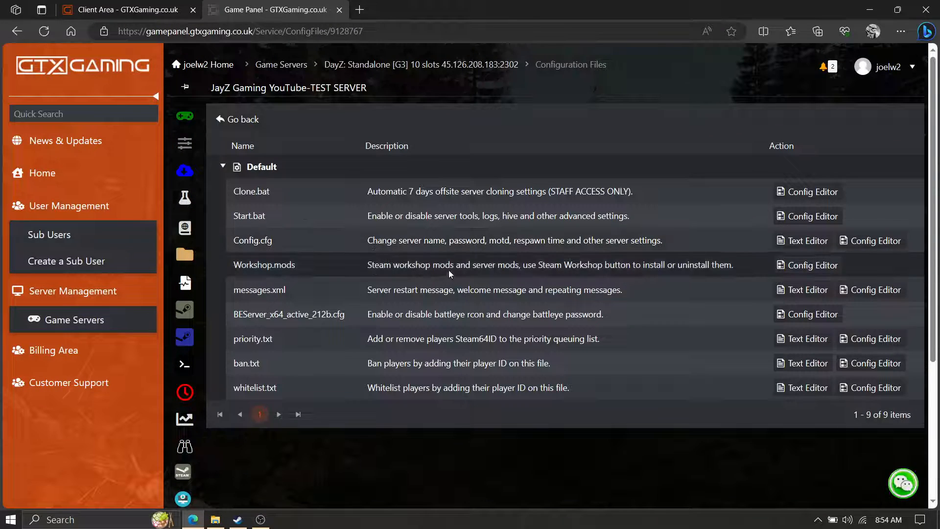
mouse_move(299, 243)
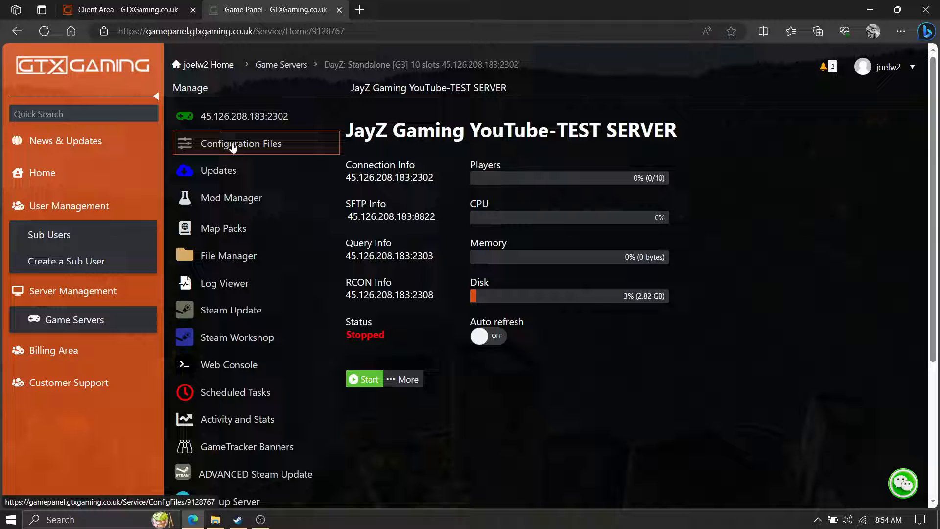
Step: Open the server's Configuration Files and then the Workshop.mods settings
click(241, 143)
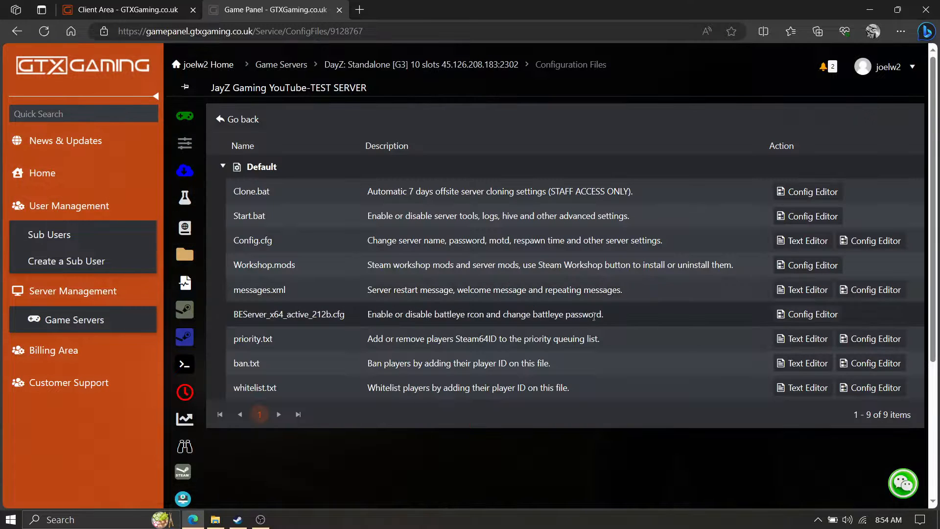
click(807, 265)
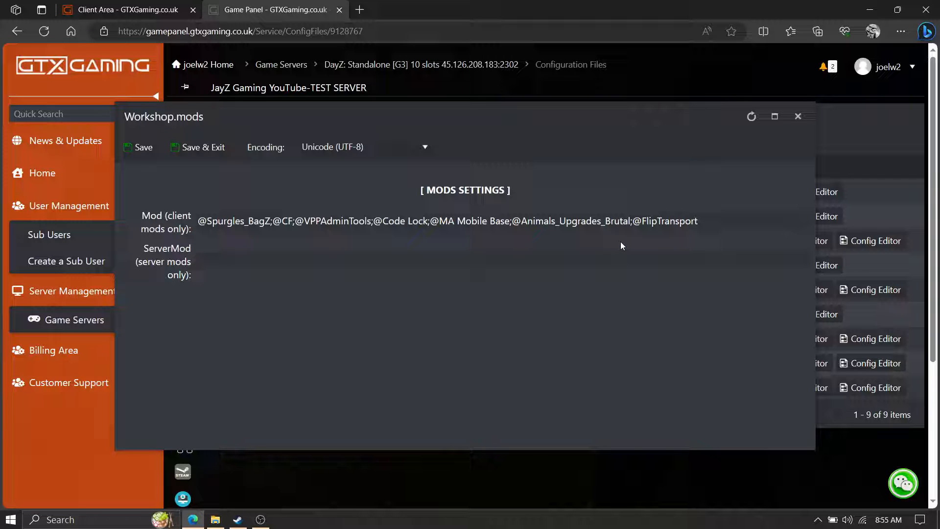
mouse_move(329, 197)
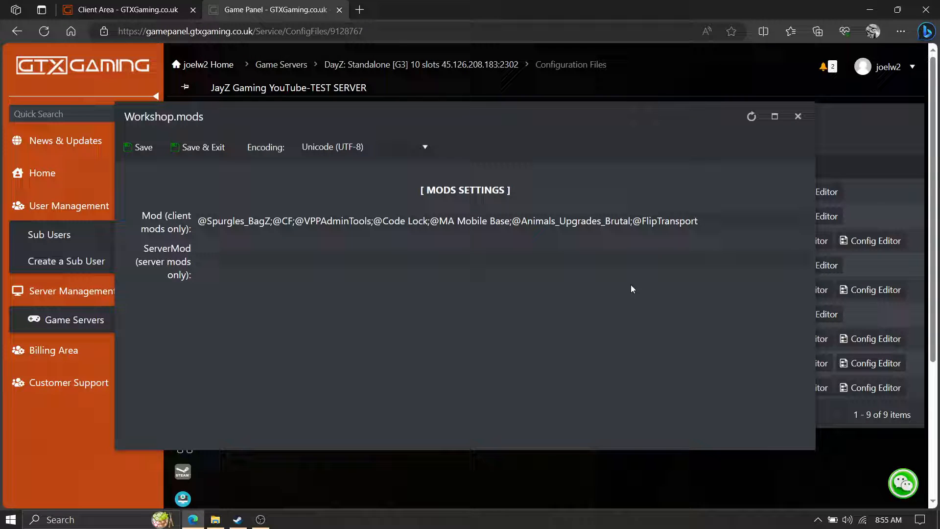
mouse_move(283, 249)
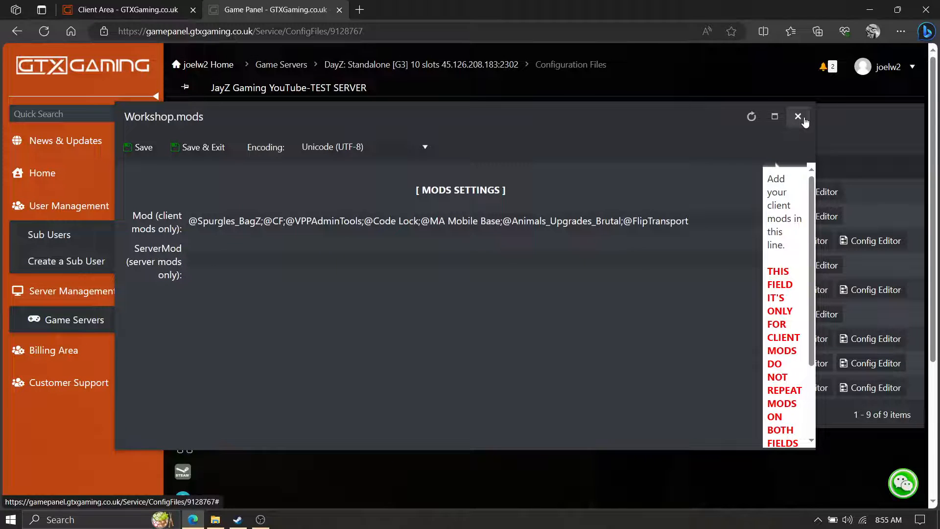
click(799, 117)
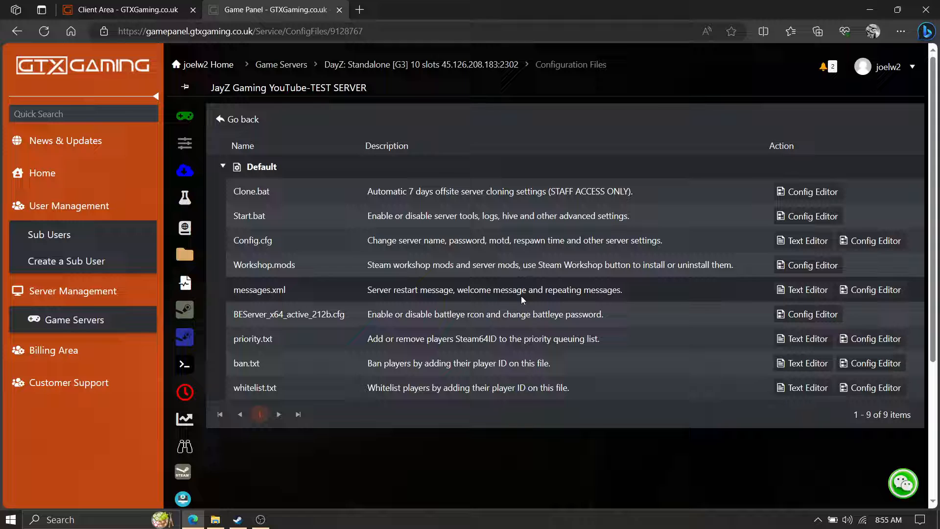
Step: Open the DayZ test server's overview from the sidebar and start it
click(185, 115)
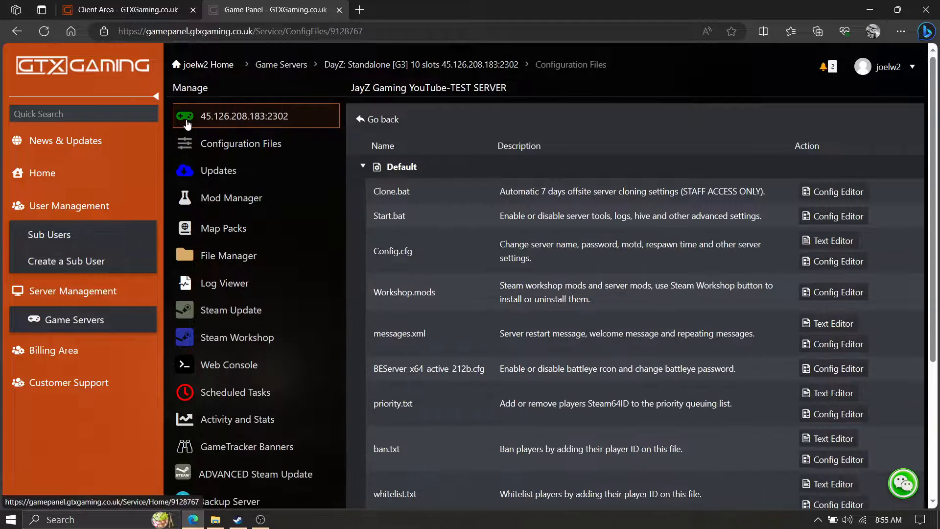
click(244, 115)
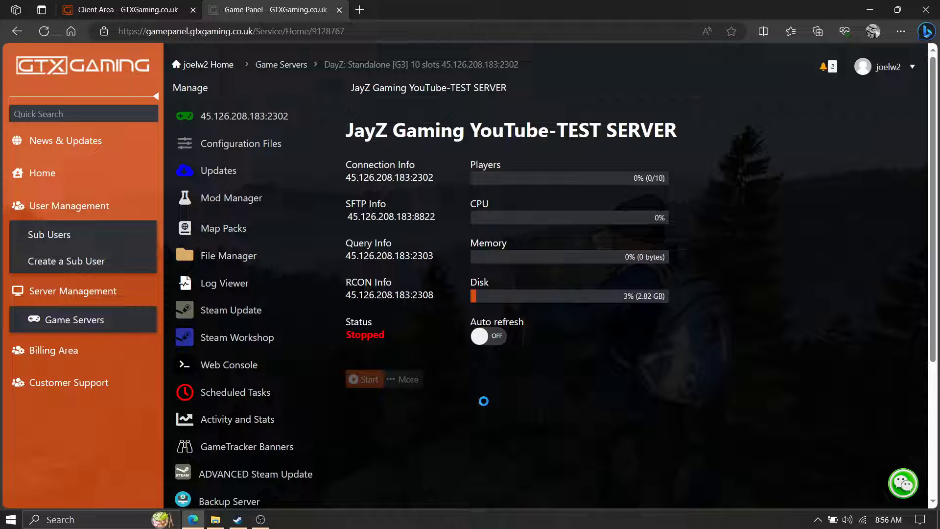
click(363, 379)
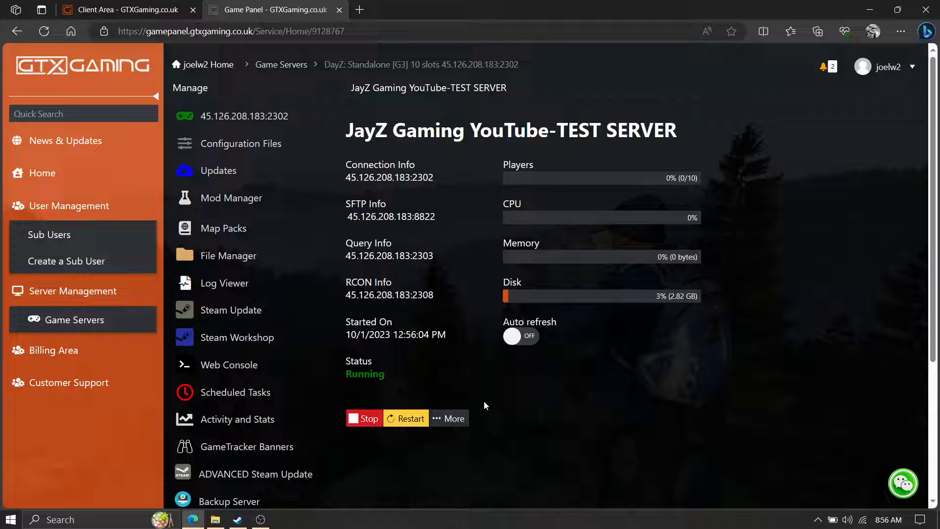
mouse_move(464, 356)
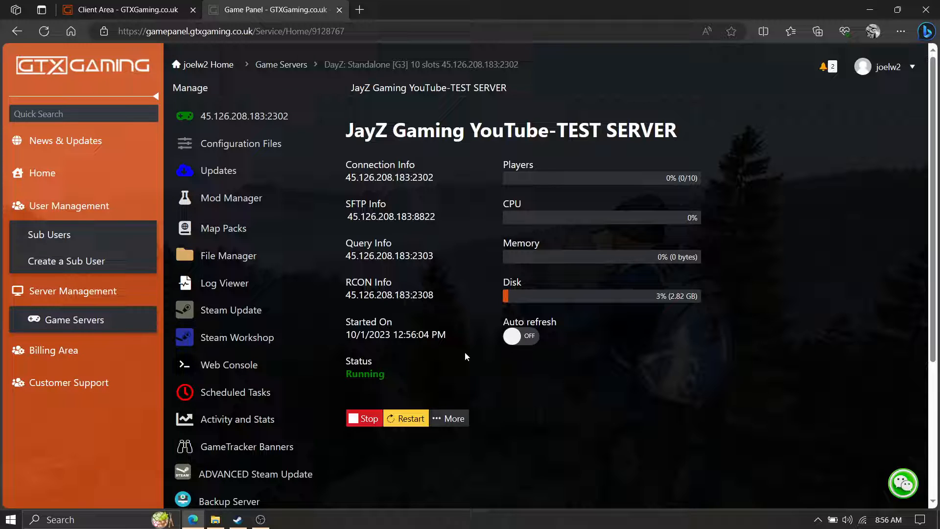
mouse_move(460, 245)
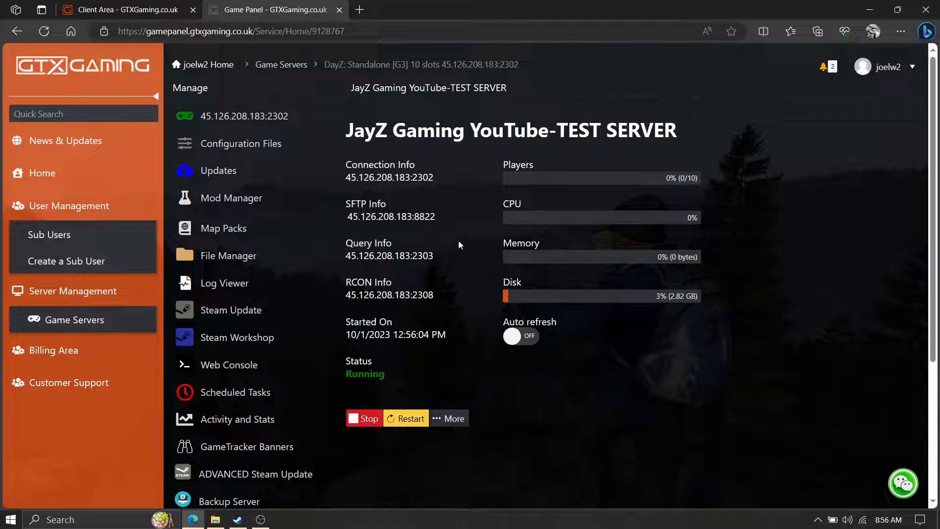
mouse_move(228, 256)
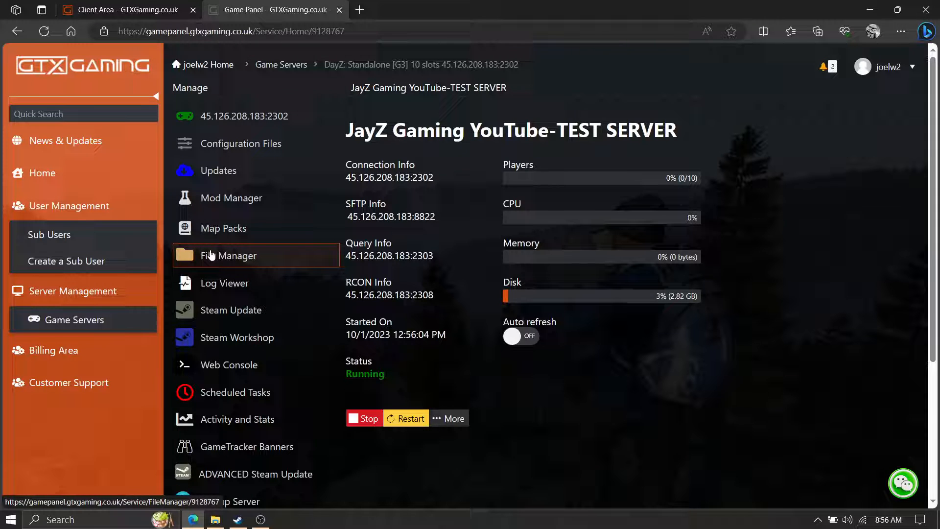
Step: Open the server's file manager and scroll the folder tree
click(230, 254)
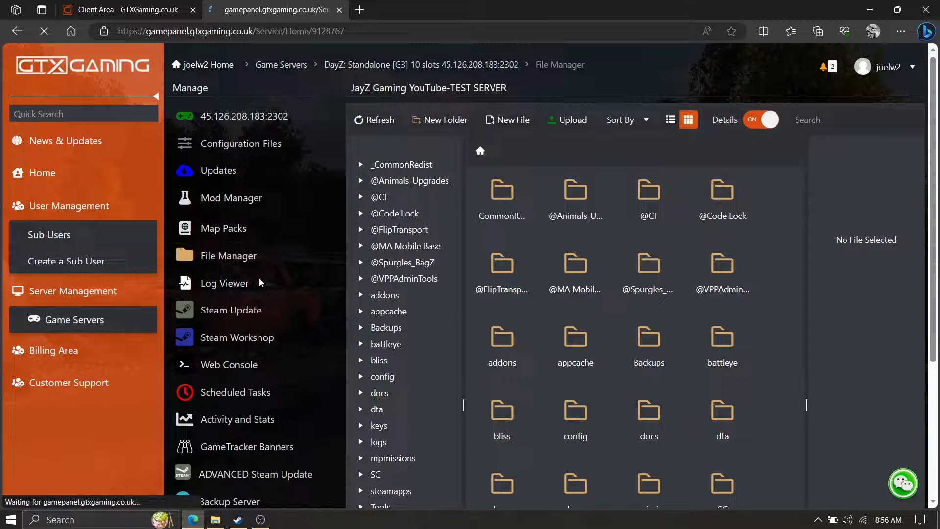
click(229, 256)
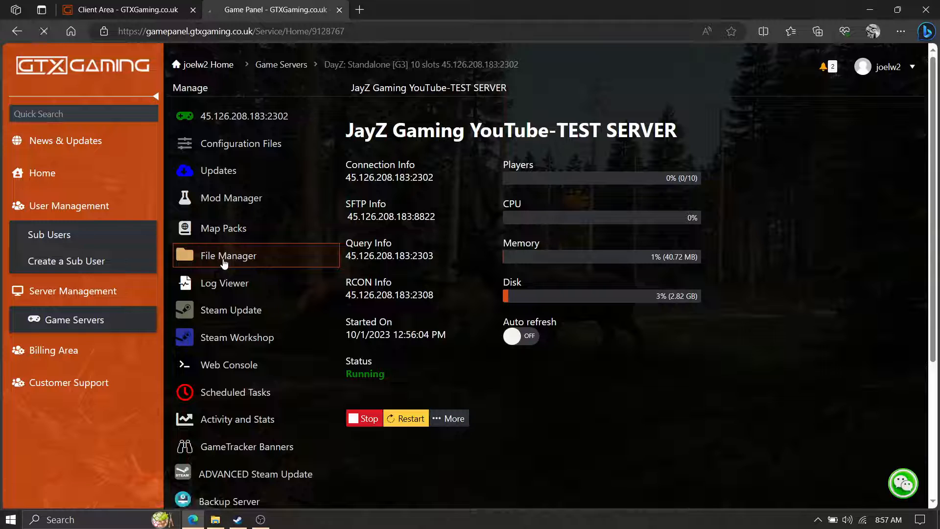
click(228, 255)
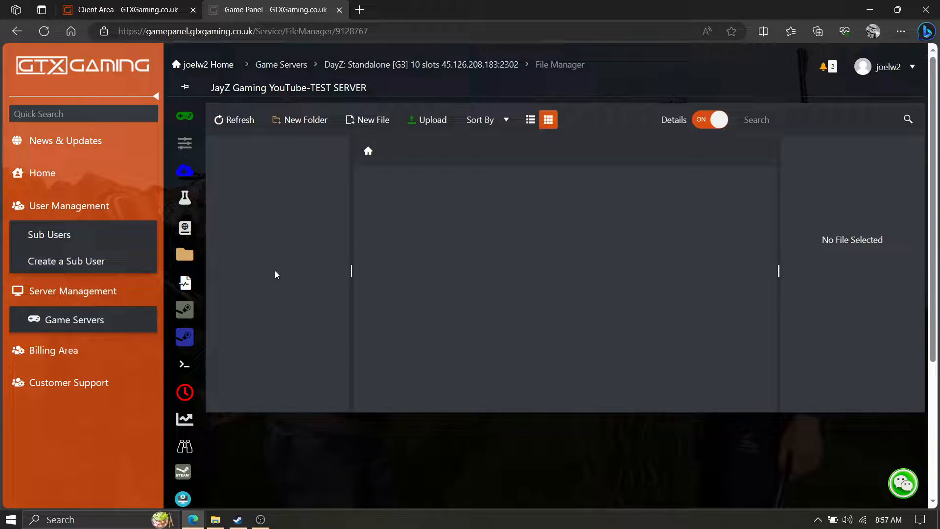
scroll(down, 3)
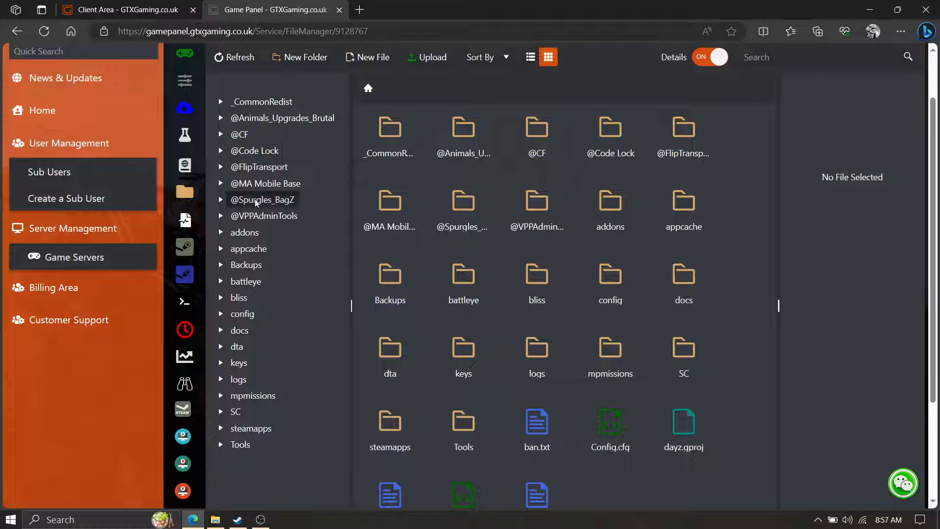
scroll(down, 3)
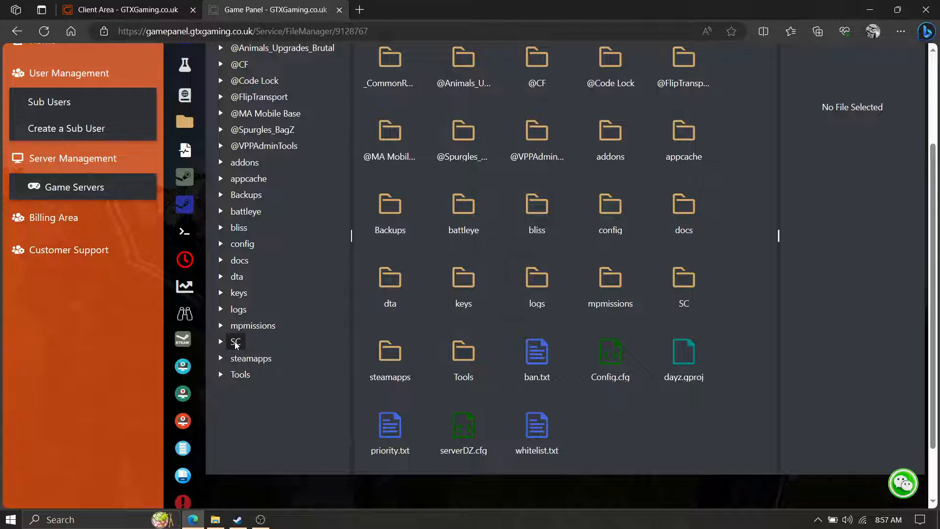
Step: Expand SC and CodeLock, then list the configs folder's files
click(235, 341)
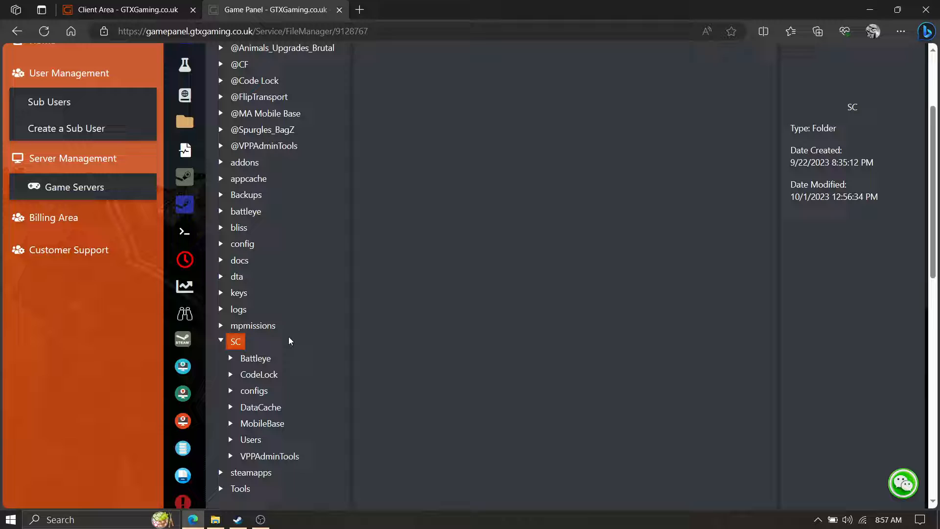
click(235, 341)
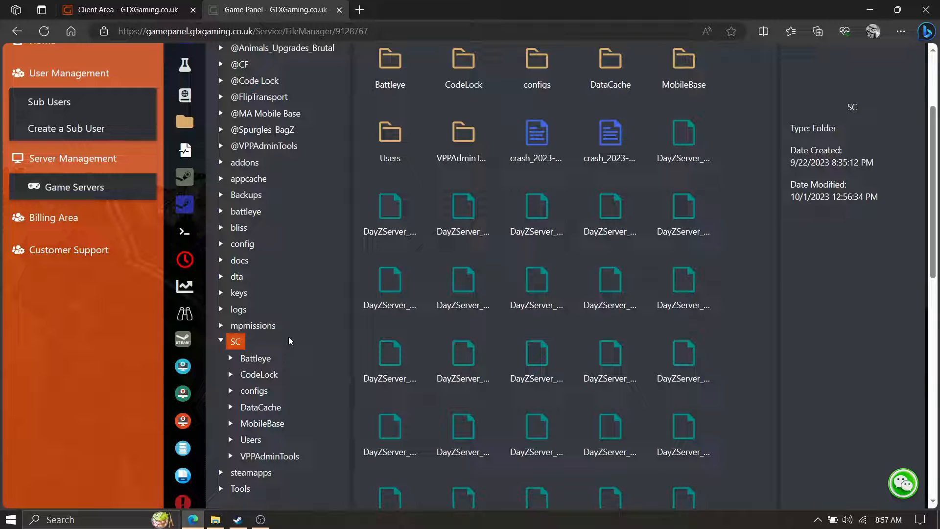
scroll(down, 3)
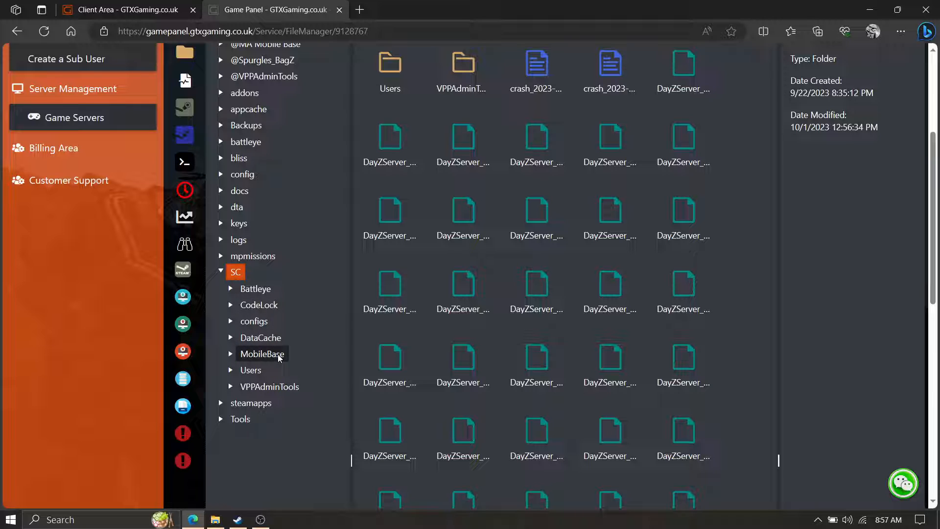
click(259, 305)
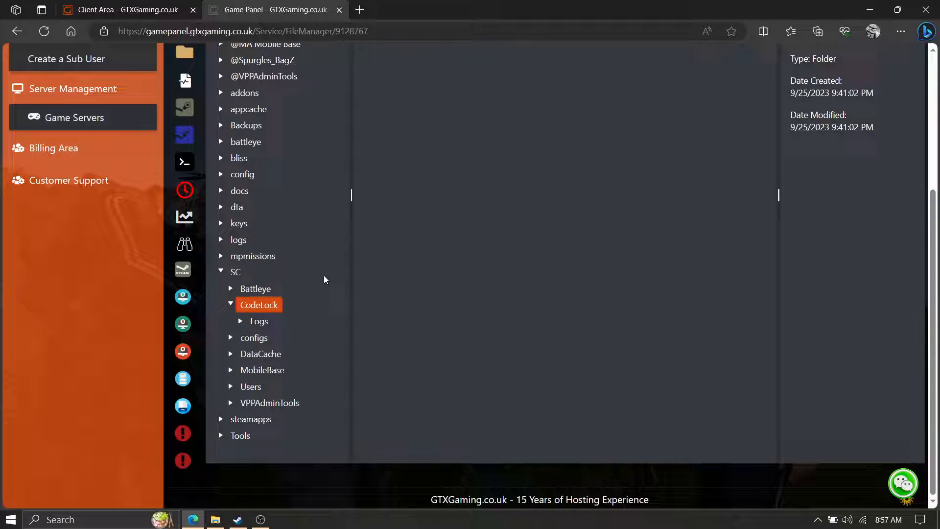
click(254, 337)
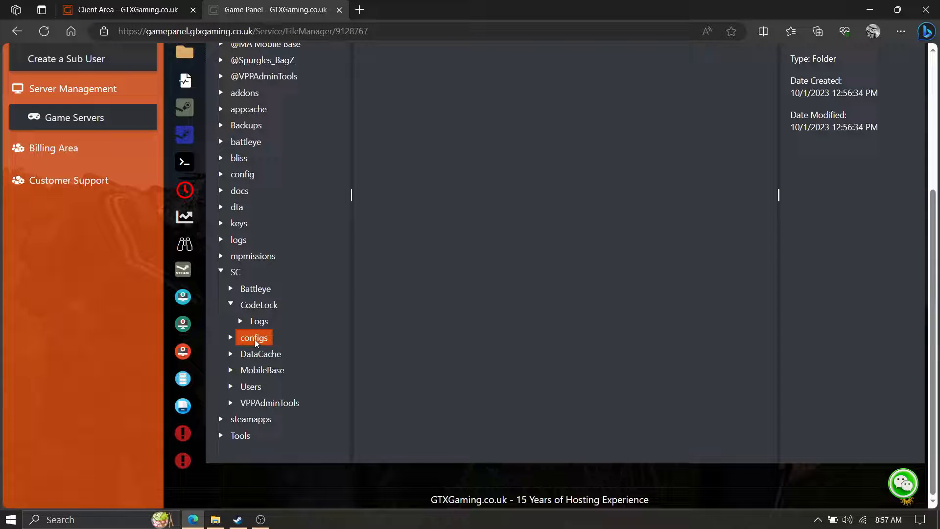
click(254, 337)
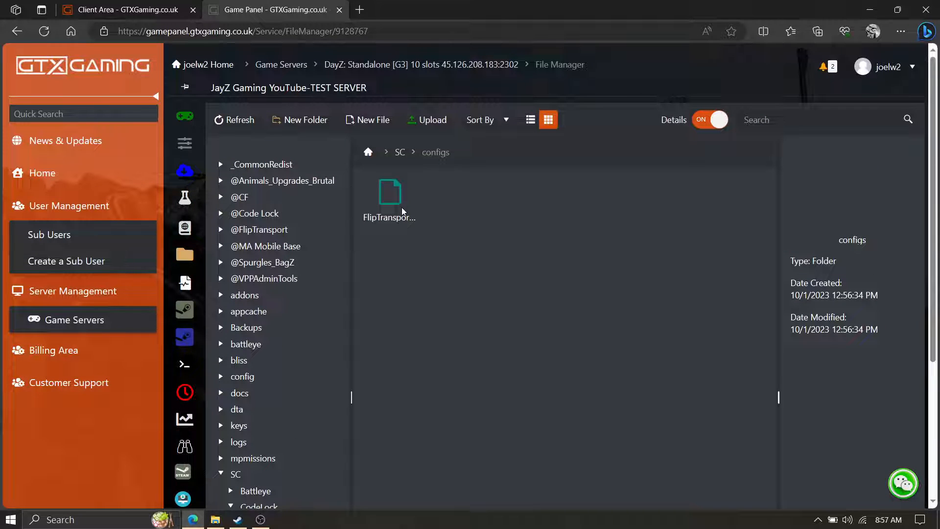
mouse_move(389, 192)
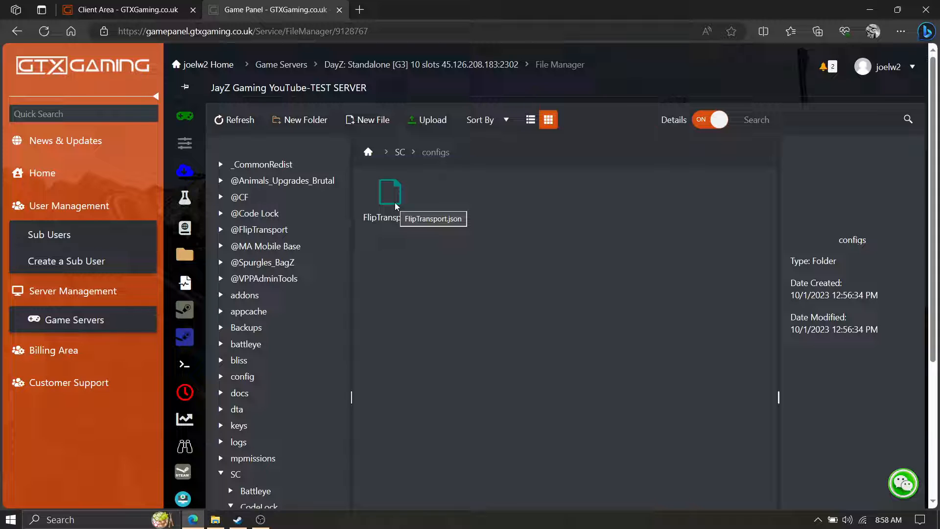
mouse_move(430, 245)
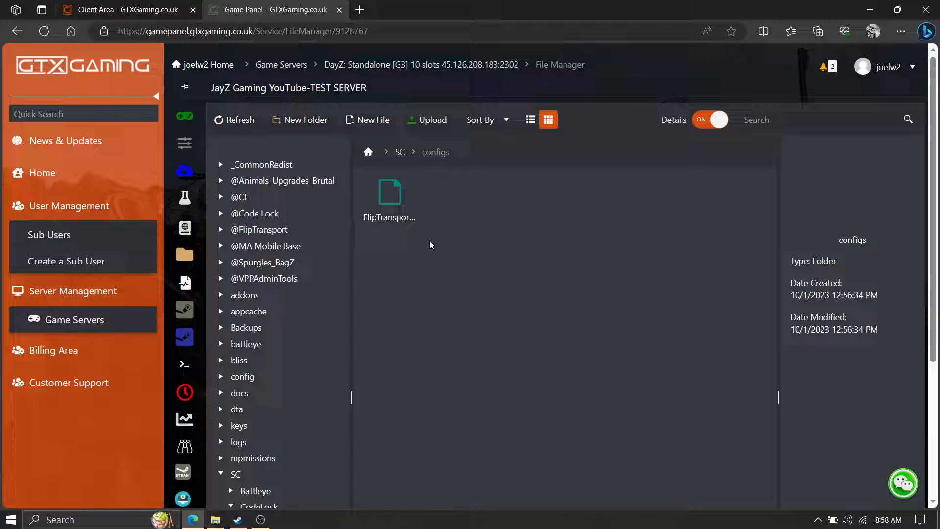
mouse_move(390, 192)
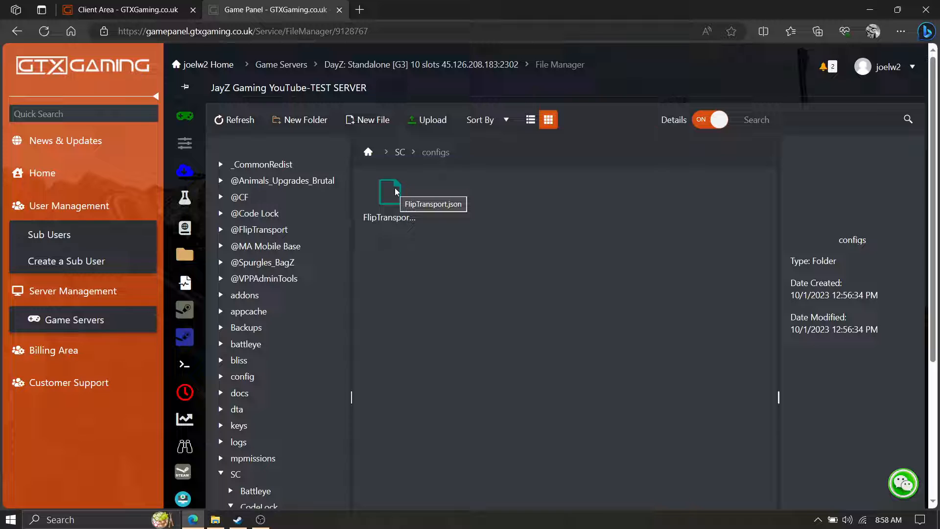
Step: Open FlipTransport.json in the built-in editor to view its flip, wrench and push settings
double_click(390, 192)
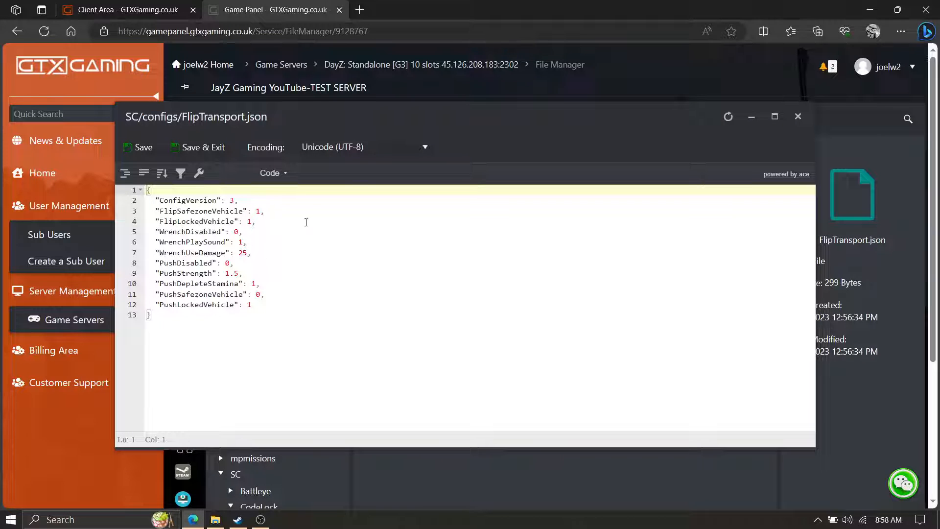
mouse_move(348, 254)
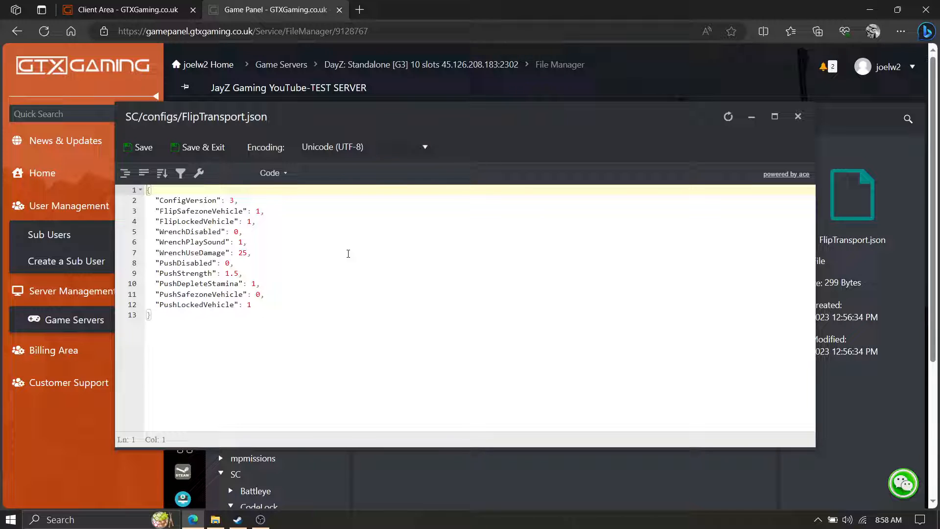
mouse_move(540, 217)
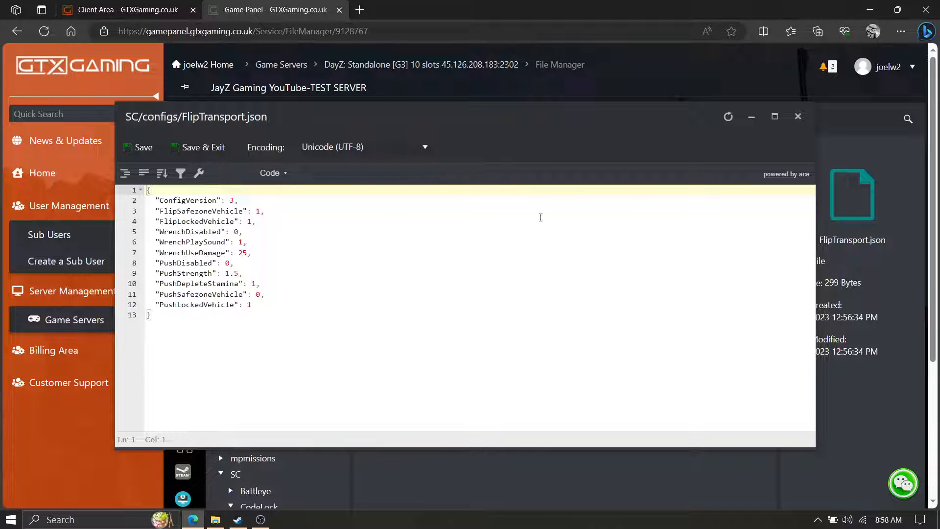
Step: Close the config editor and download FlipTransport.json to the PC
click(798, 117)
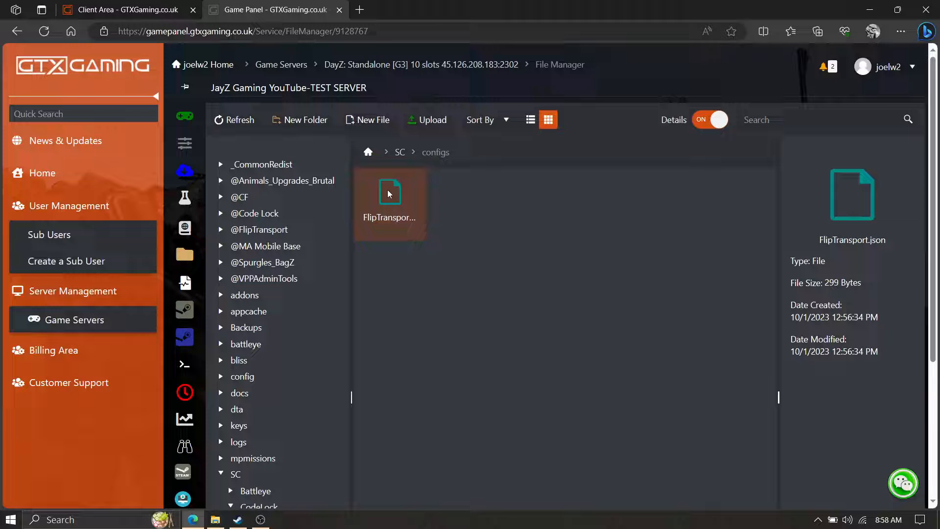
right_click(389, 198)
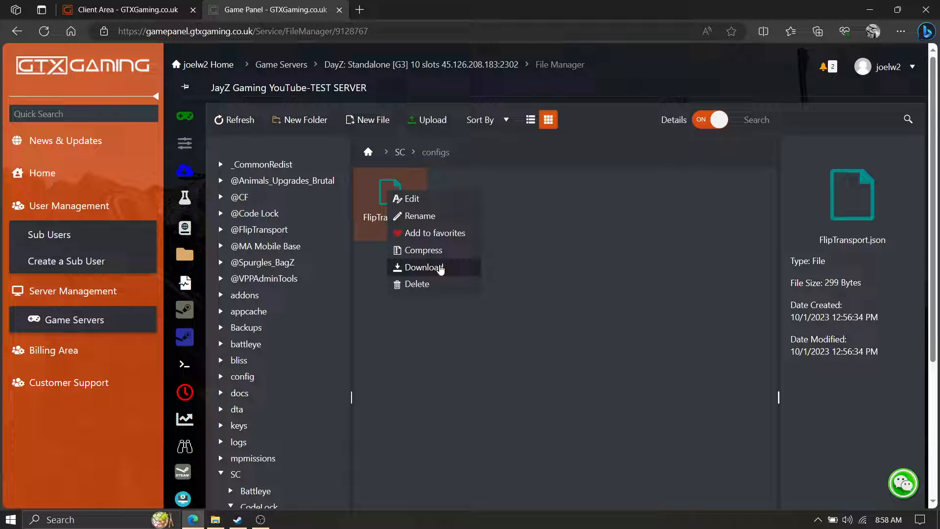
click(422, 267)
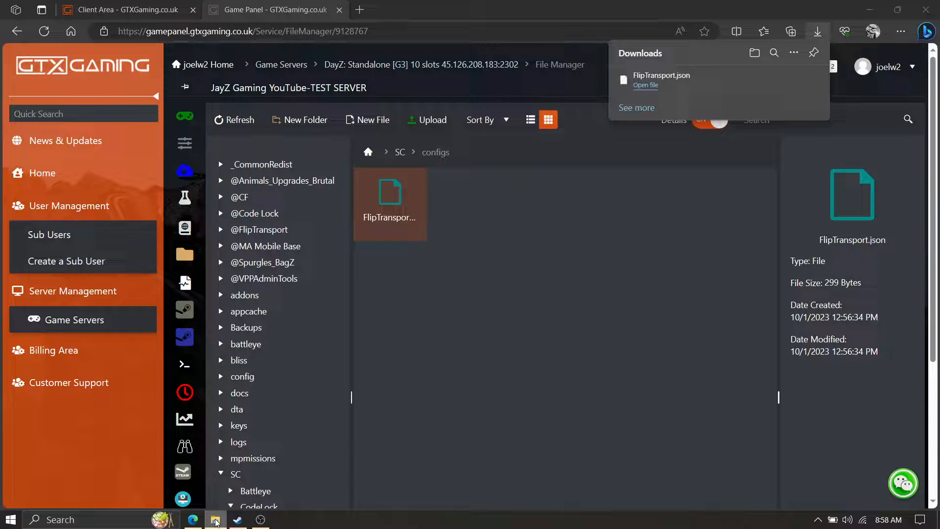
Step: Open the downloaded FlipTransport.json from Downloads in Notepad++
right_click(215, 519)
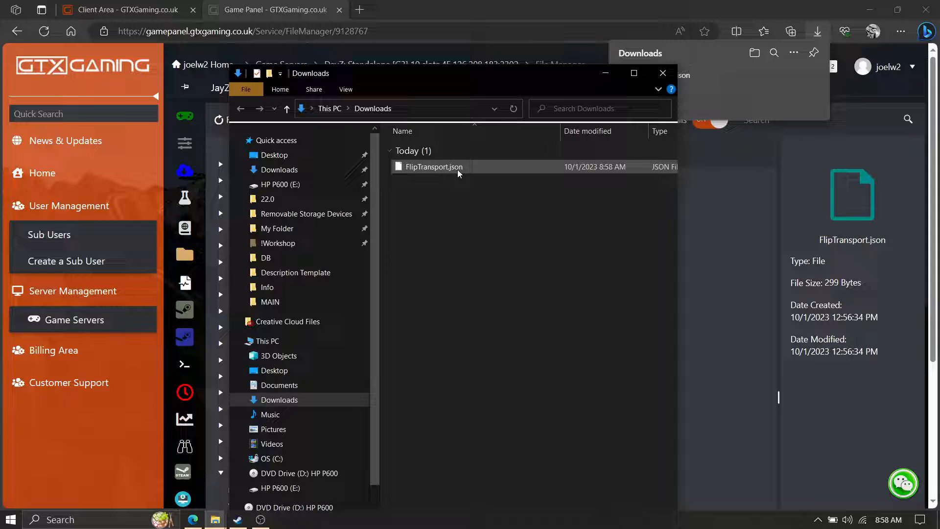
click(433, 167)
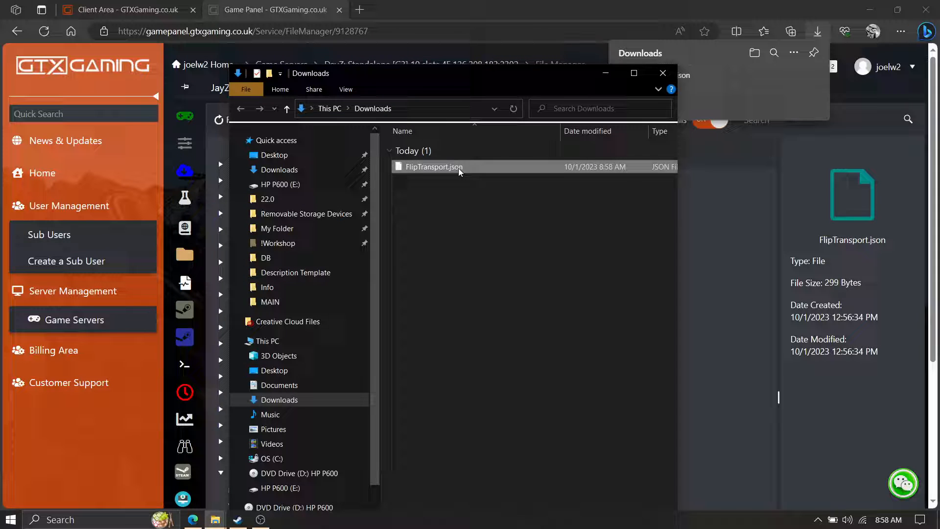
right_click(434, 167)
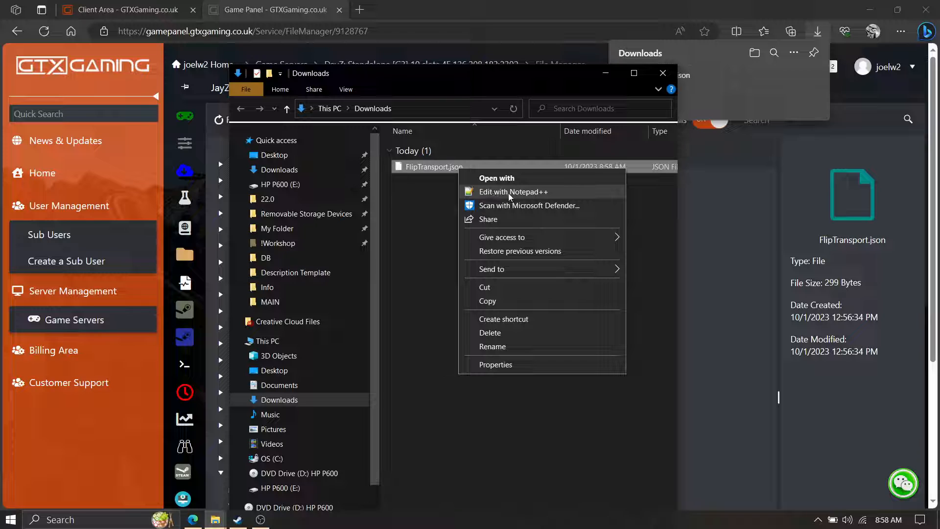
mouse_move(534, 198)
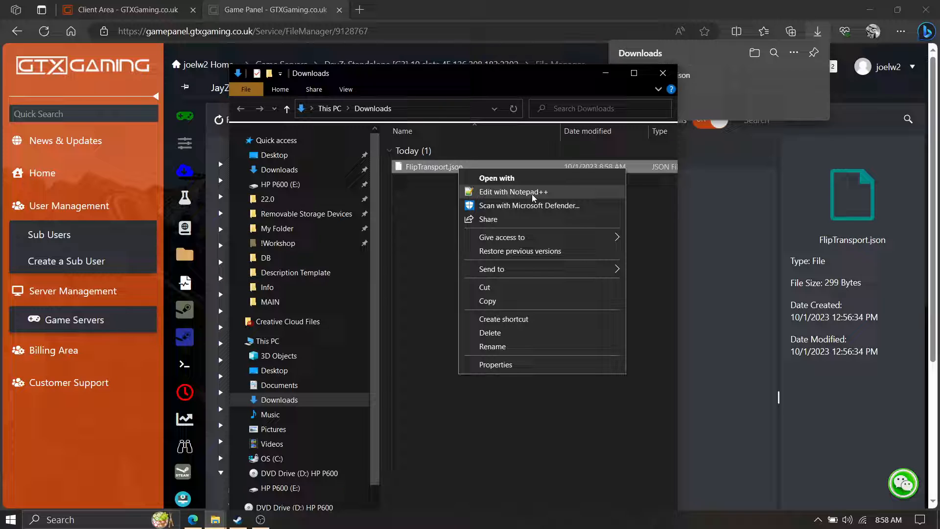
click(513, 191)
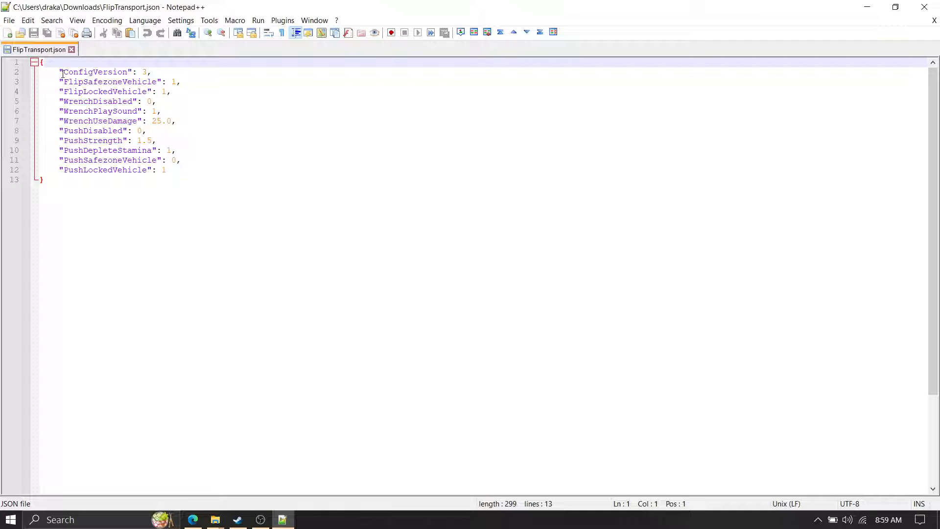
Step: Click into the ConfigVersion and PushSafezoneVehicle lines of FlipTransport.json, typing ':' and '5'
click(69, 72)
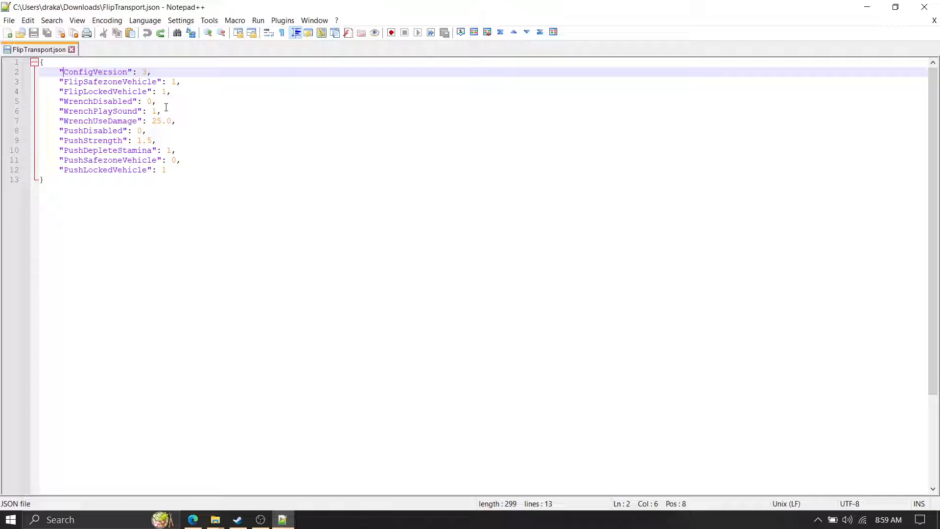
click(180, 160)
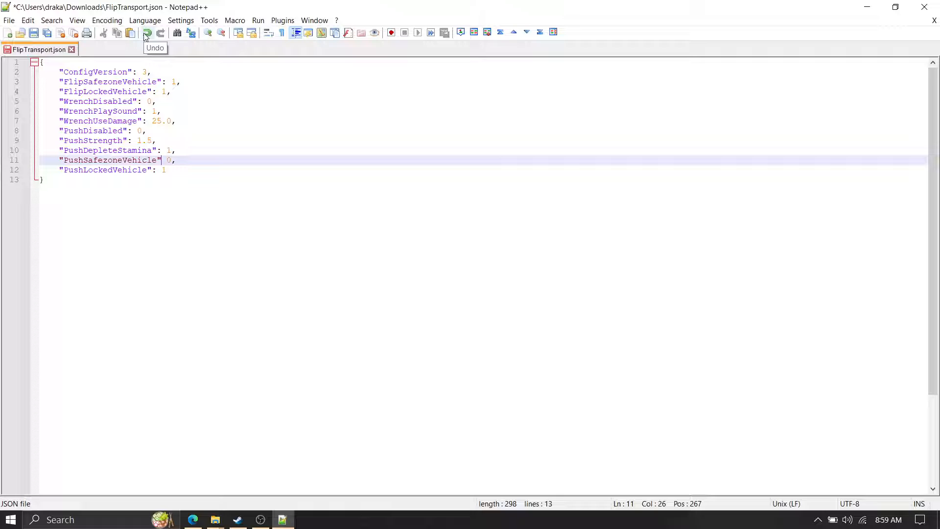
text(:)
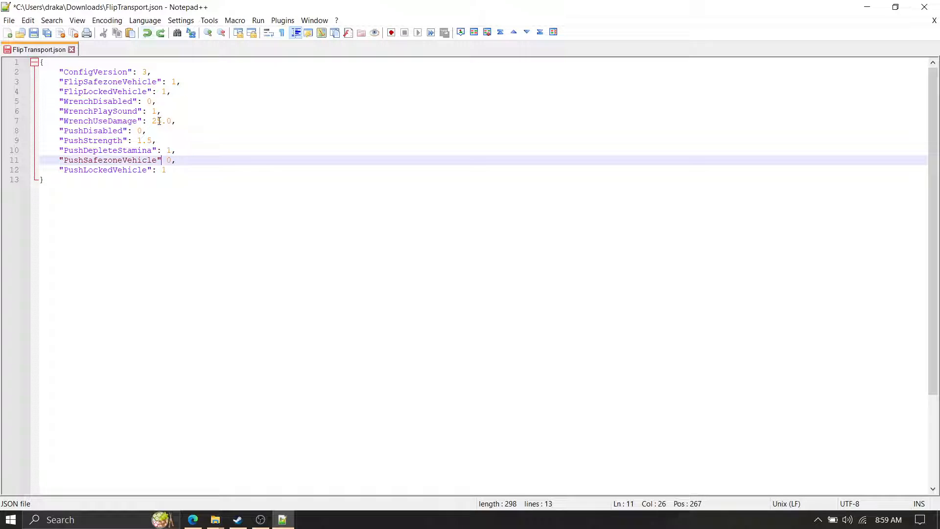
text(5)
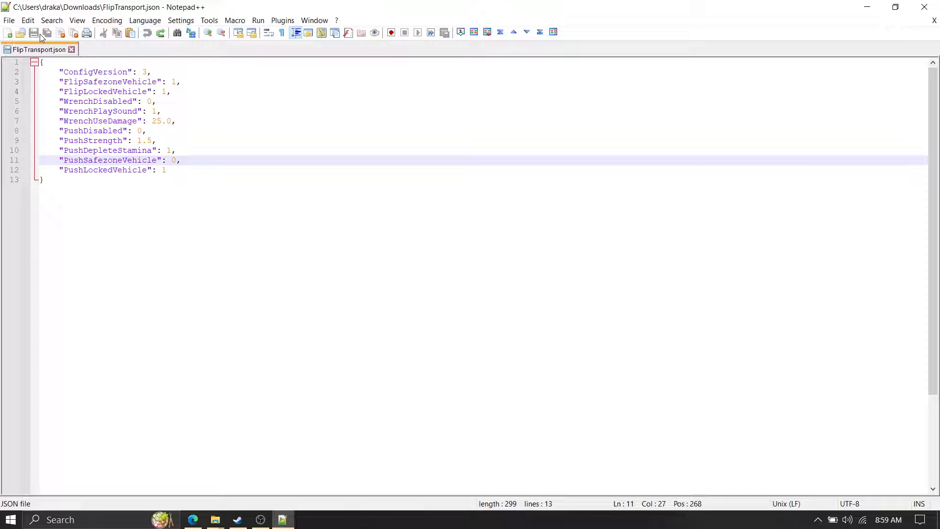
mouse_move(34, 33)
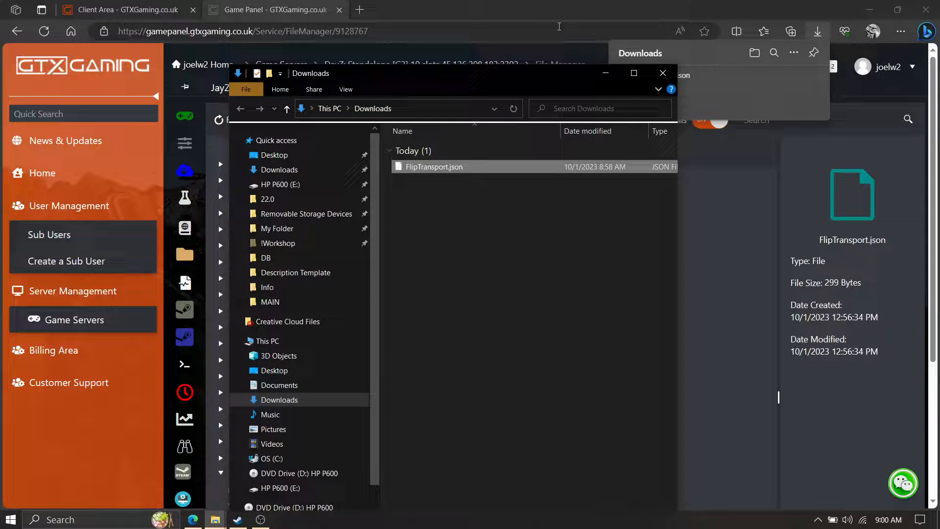
Step: Close the File Explorer window and open the DayZ test server's overview page
click(663, 72)
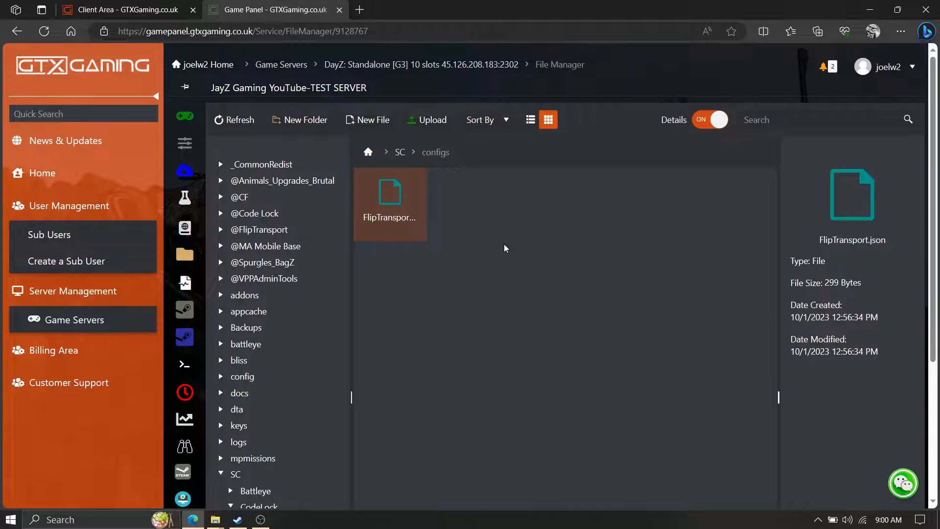
mouse_move(447, 236)
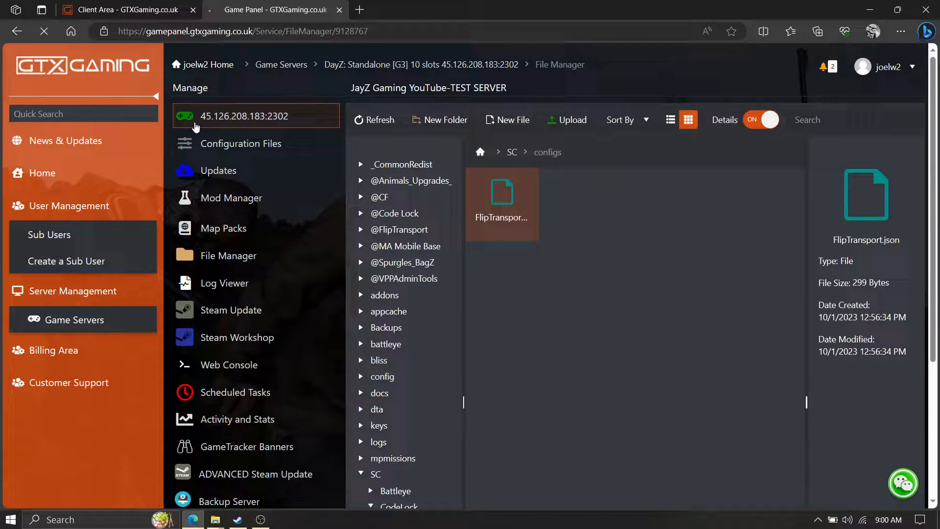
click(245, 116)
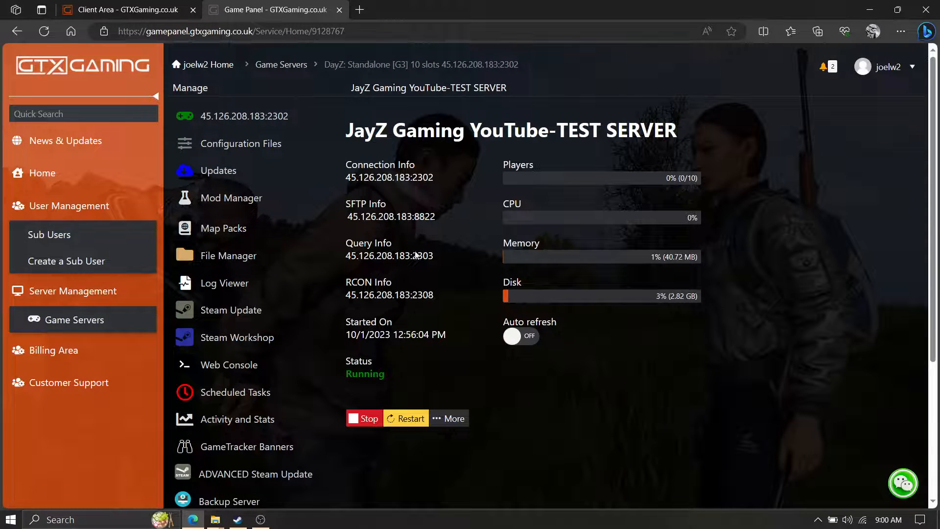